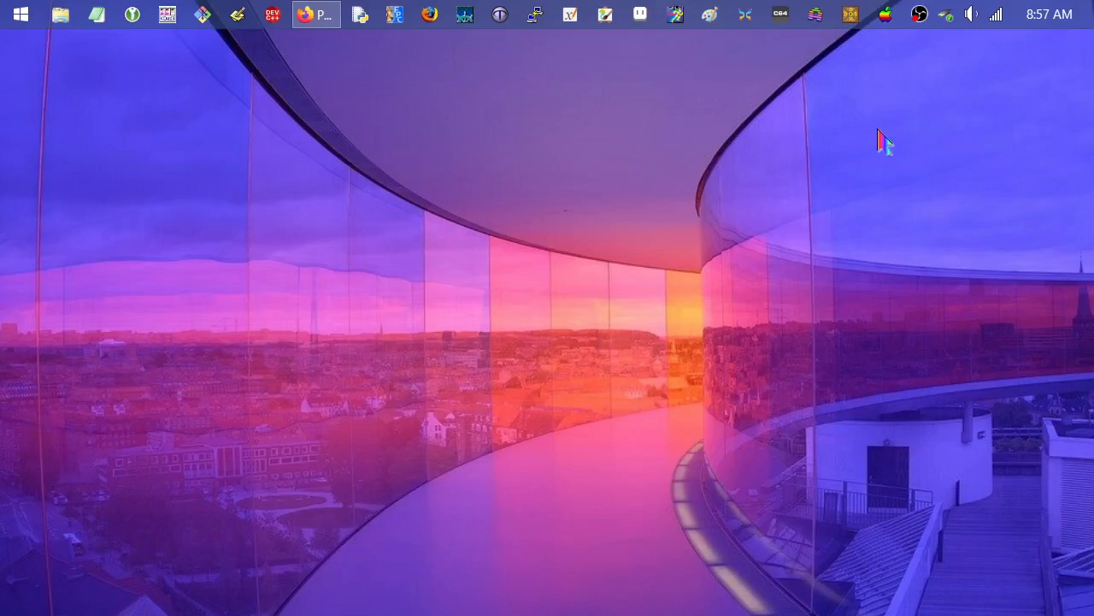
pyautogui.moveTo(785, 43)
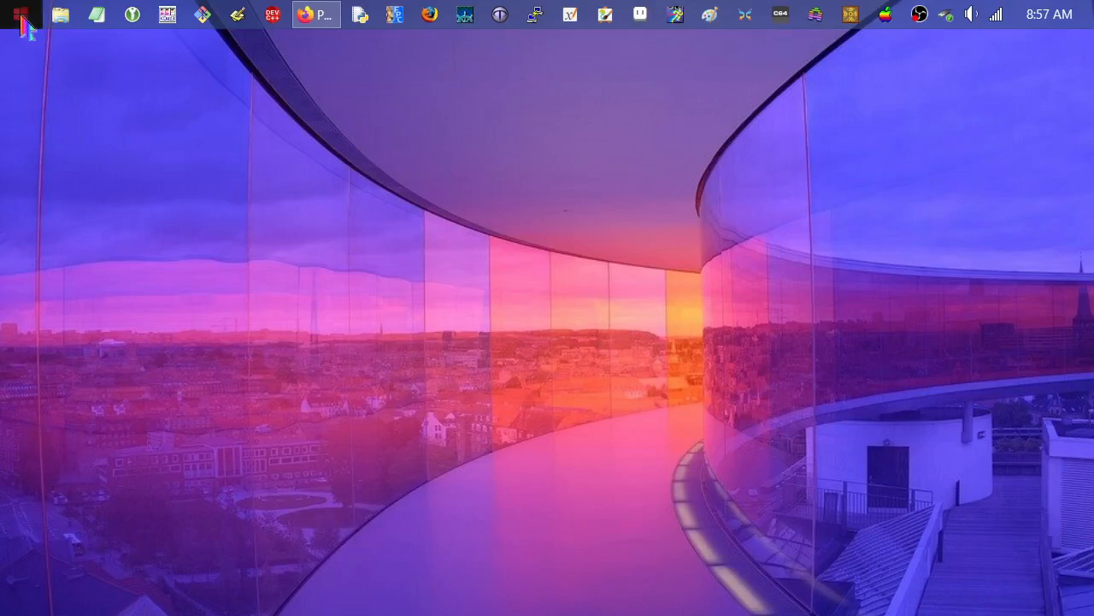
pyautogui.moveTo(147, 123)
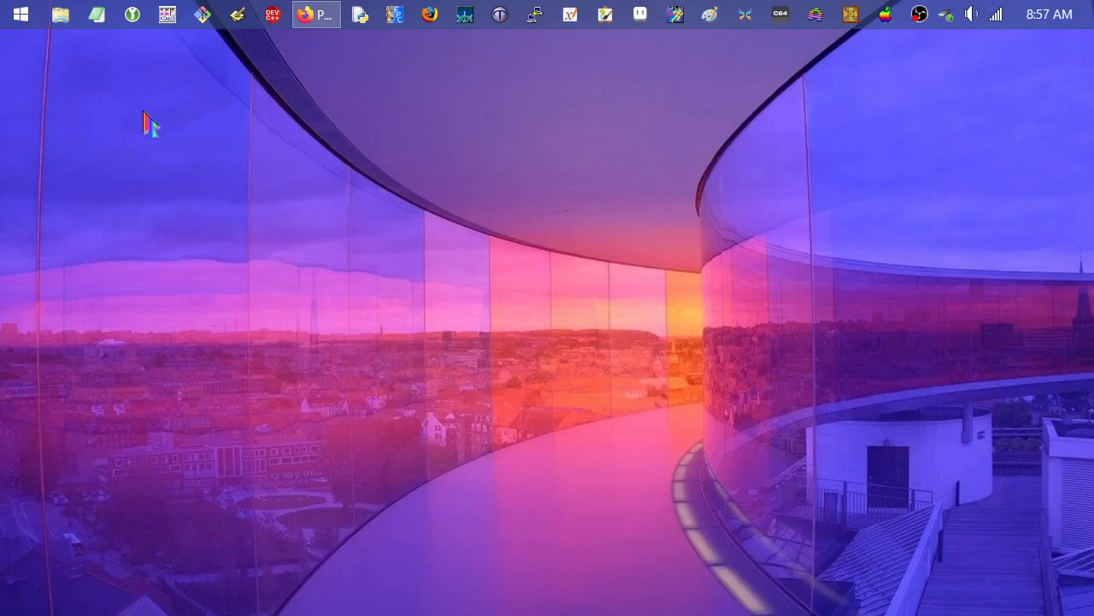
pyautogui.moveTo(54, 67)
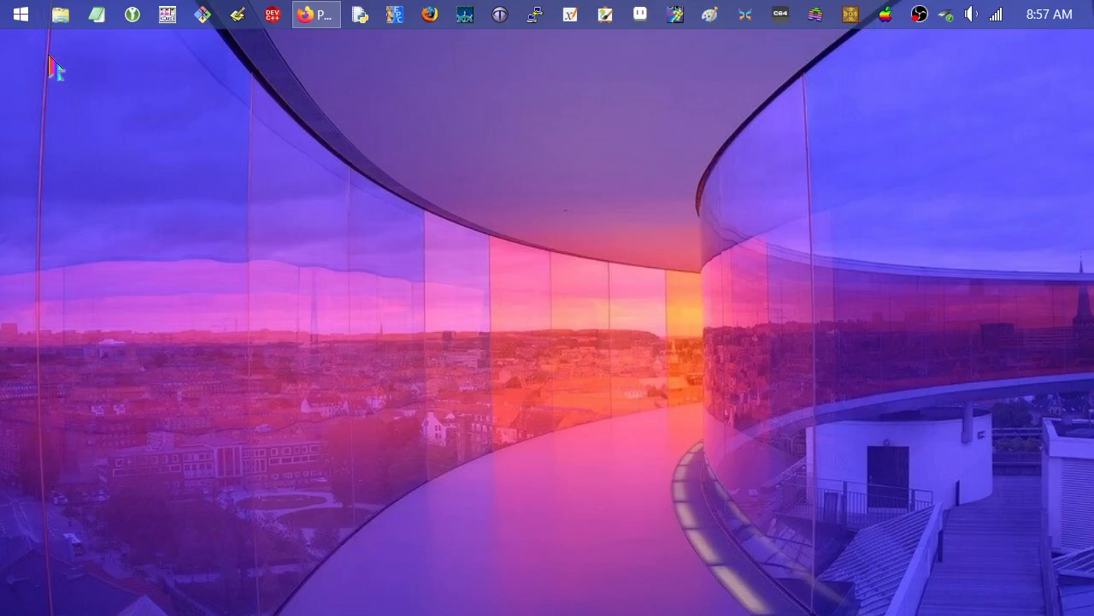
pyautogui.moveTo(41, 82)
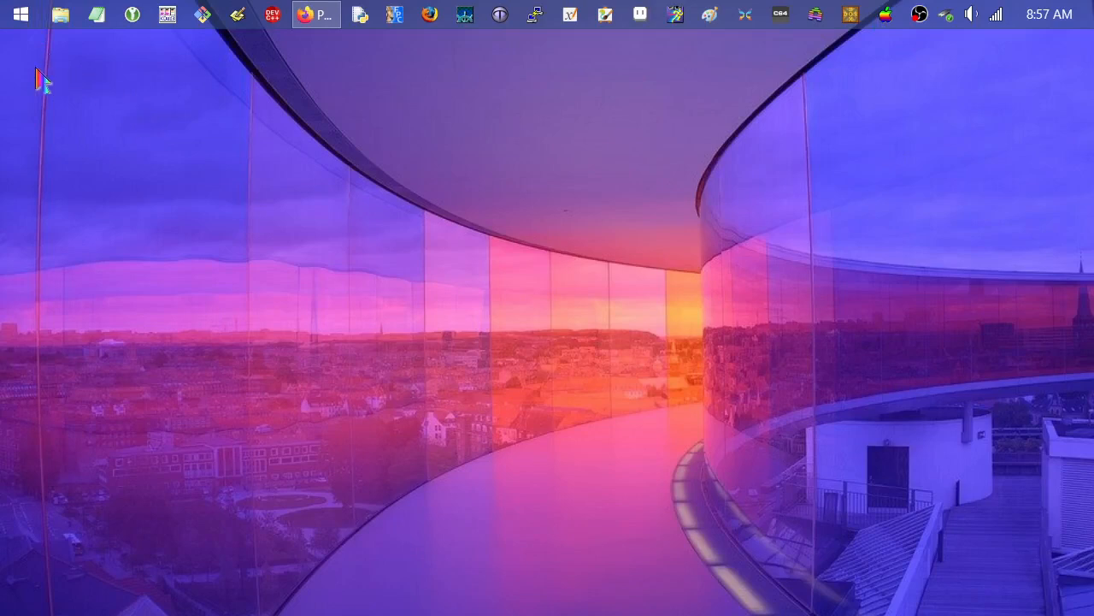
pyautogui.moveTo(20, 98)
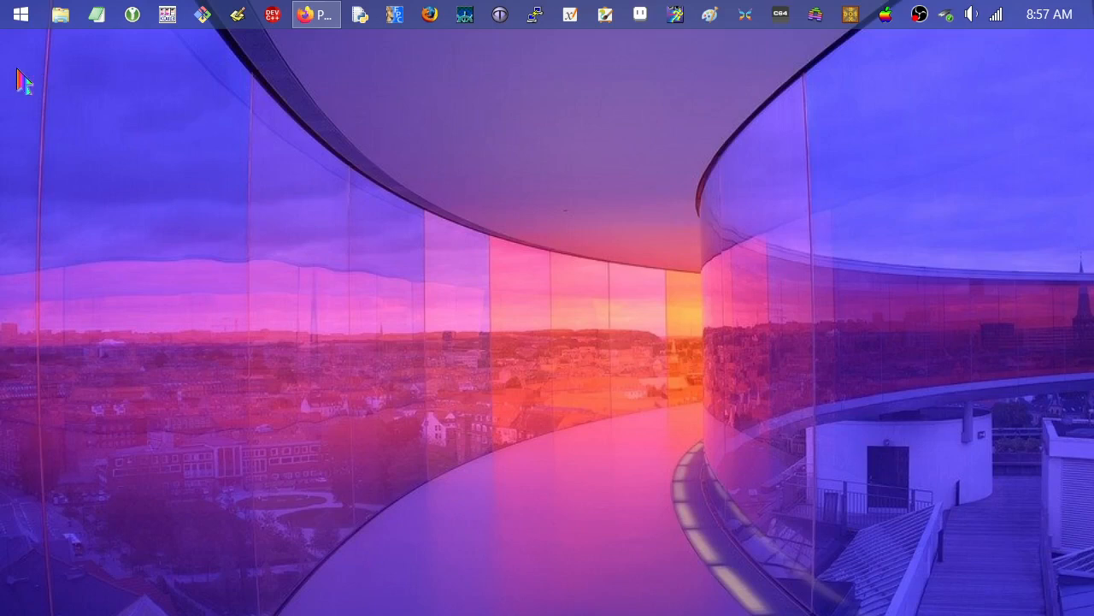
# - Bring up the Start-menu shortcut actions for Command Prompt, including Run as administrator
pyautogui.click(14, 12)
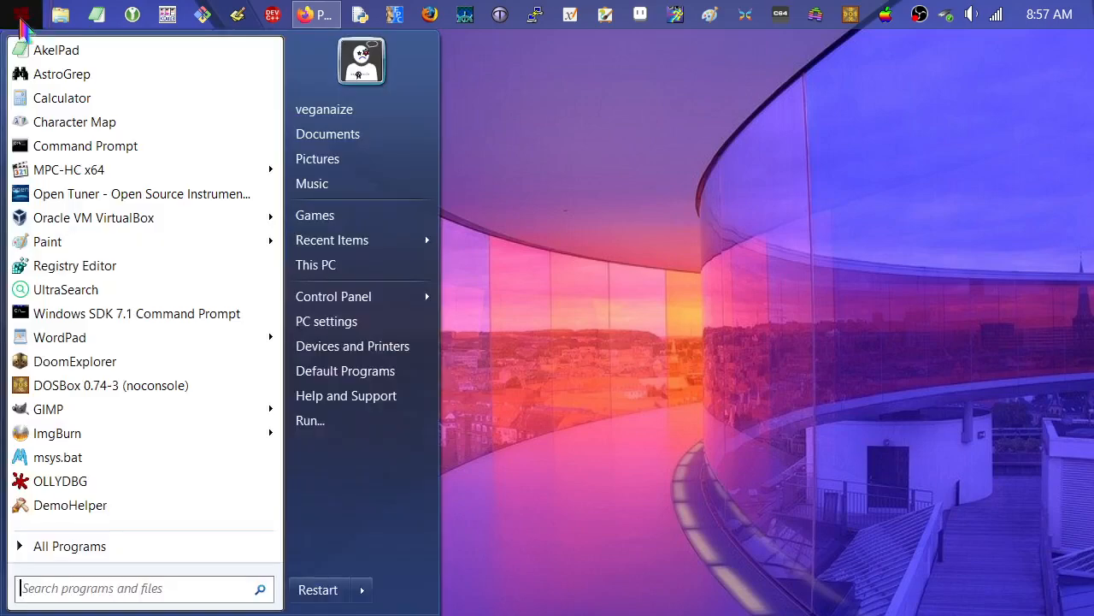
pyautogui.moveTo(85, 145)
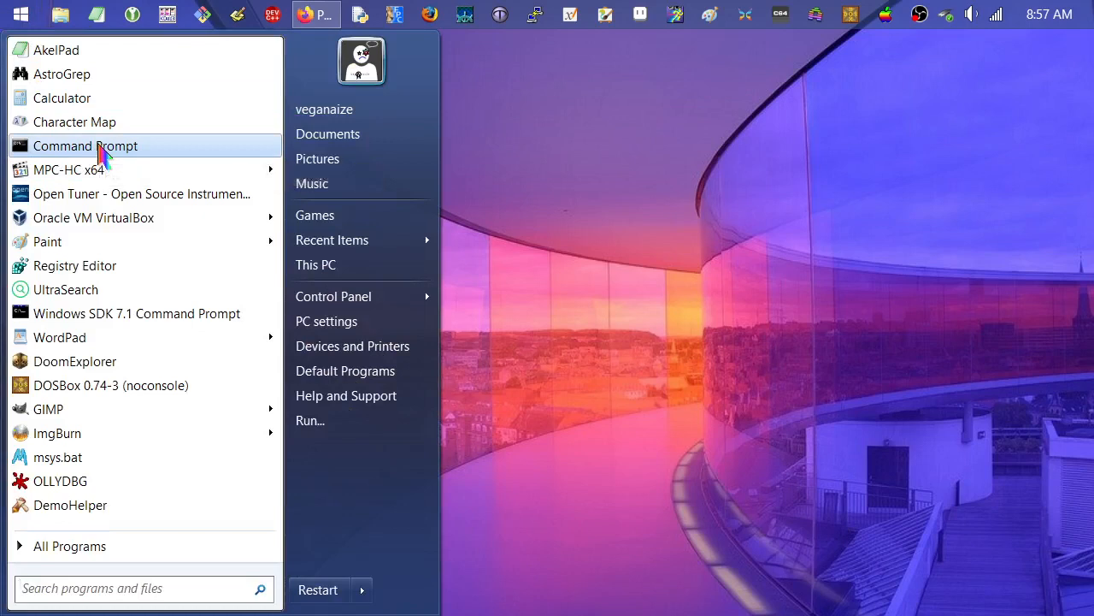
pyautogui.rightClick(85, 146)
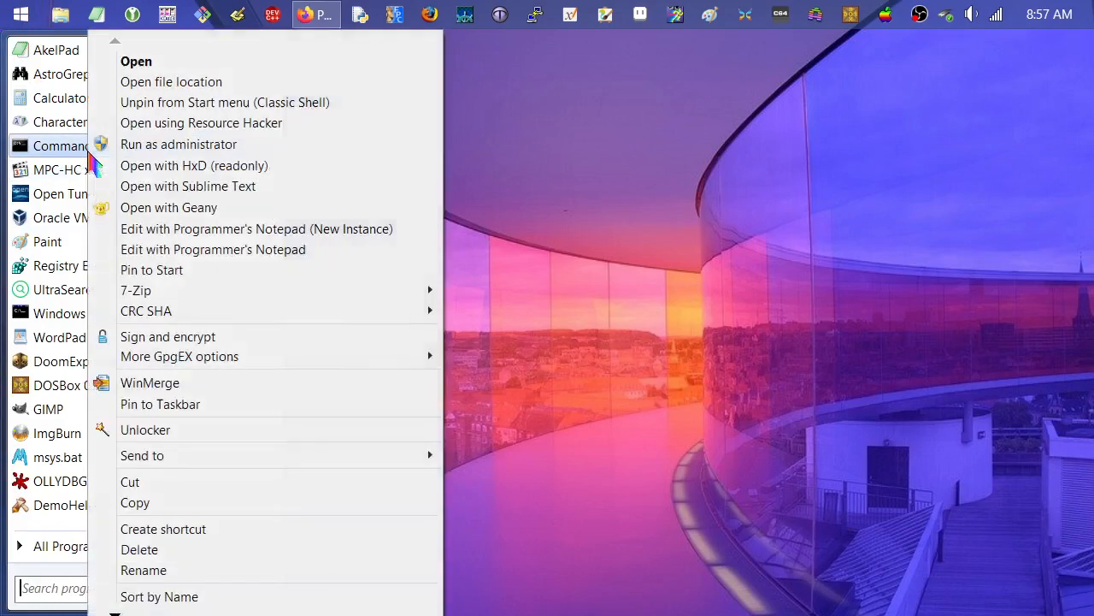
# - Run 'where python' in an administrator console, listing the Python311 and Python34 installs
pyautogui.click(178, 144)
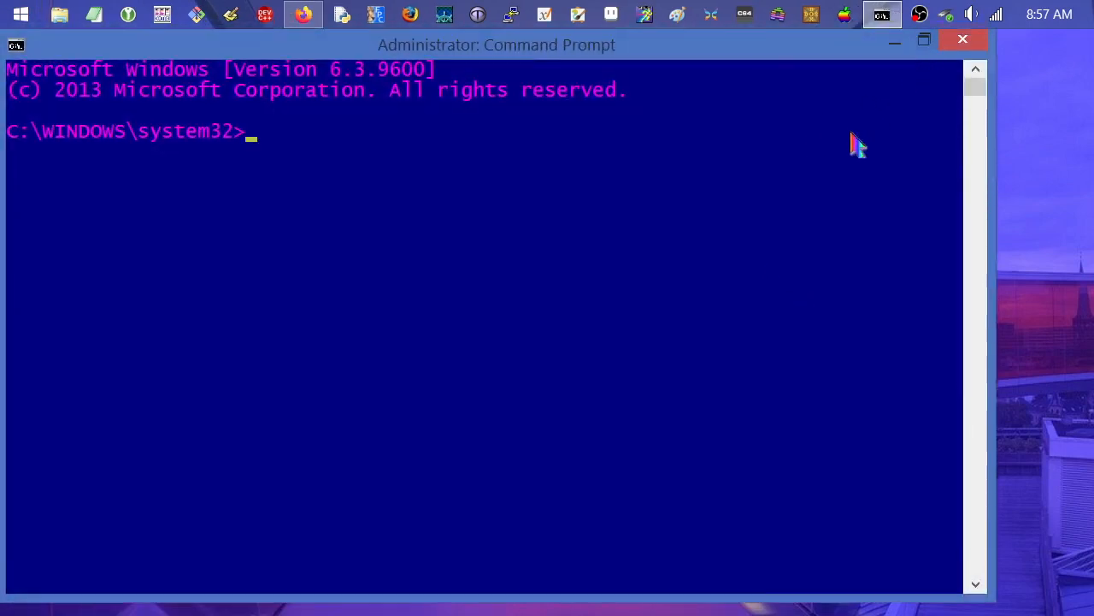
pyautogui.write('wher')
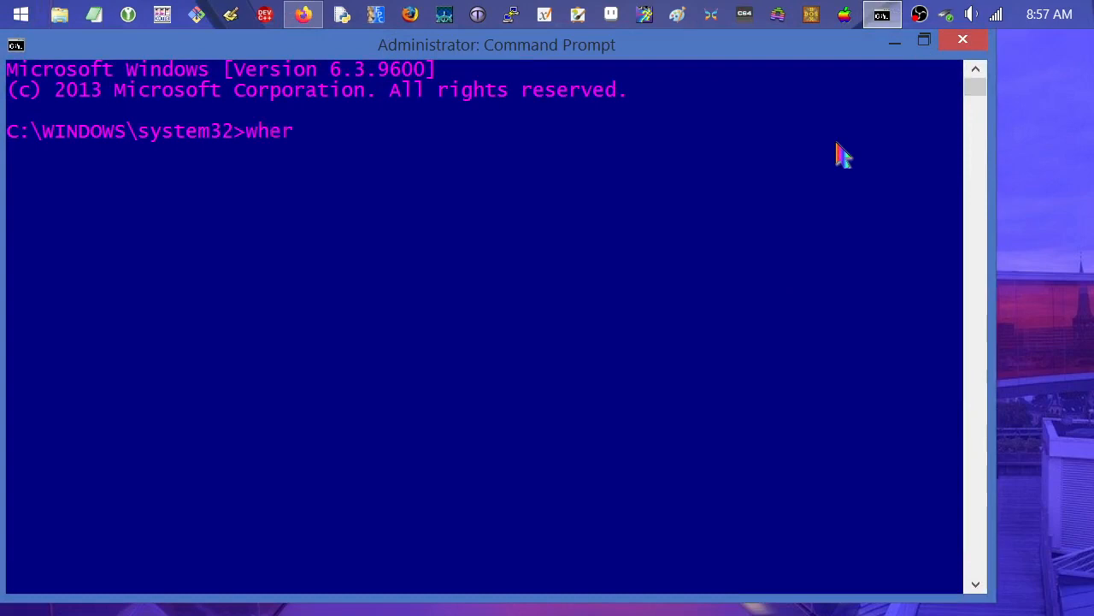
pyautogui.write('e python')
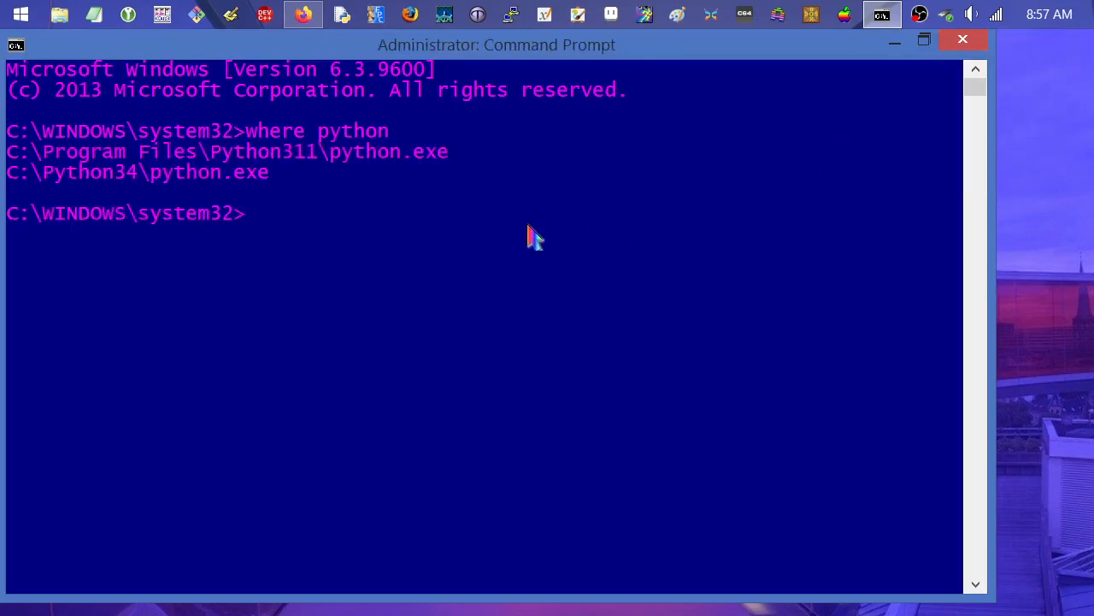
pyautogui.moveTo(377, 204)
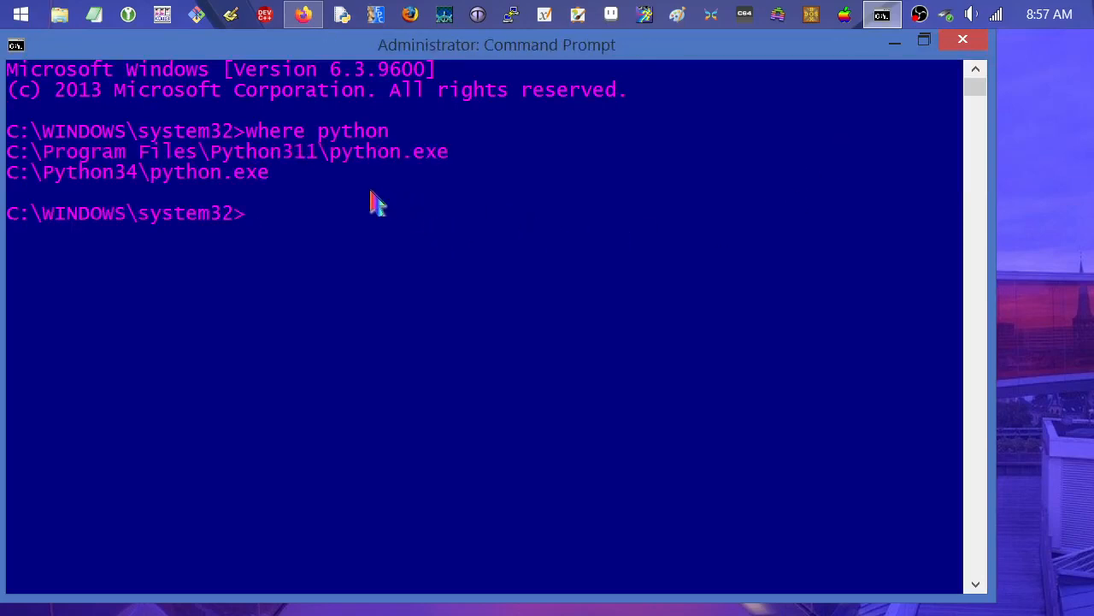
pyautogui.write('p')
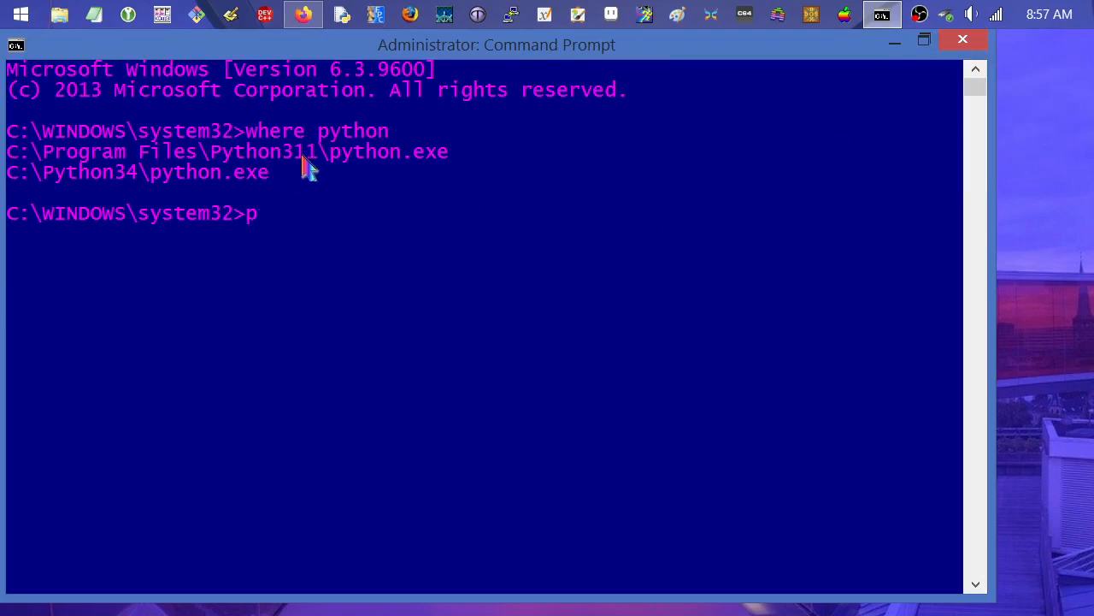
pyautogui.moveTo(150, 162)
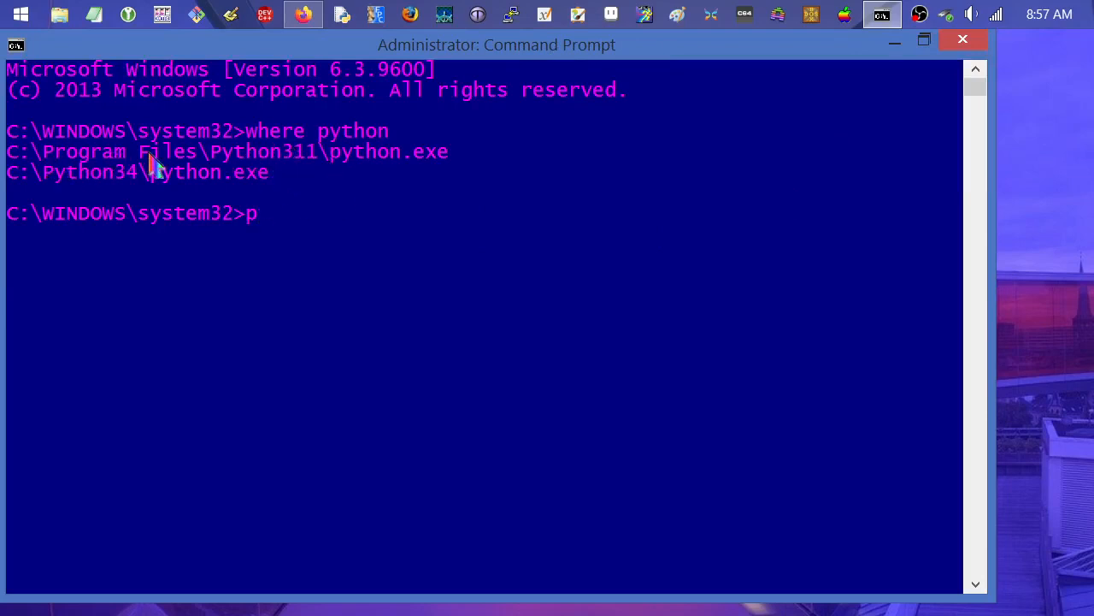
pyautogui.moveTo(389, 168)
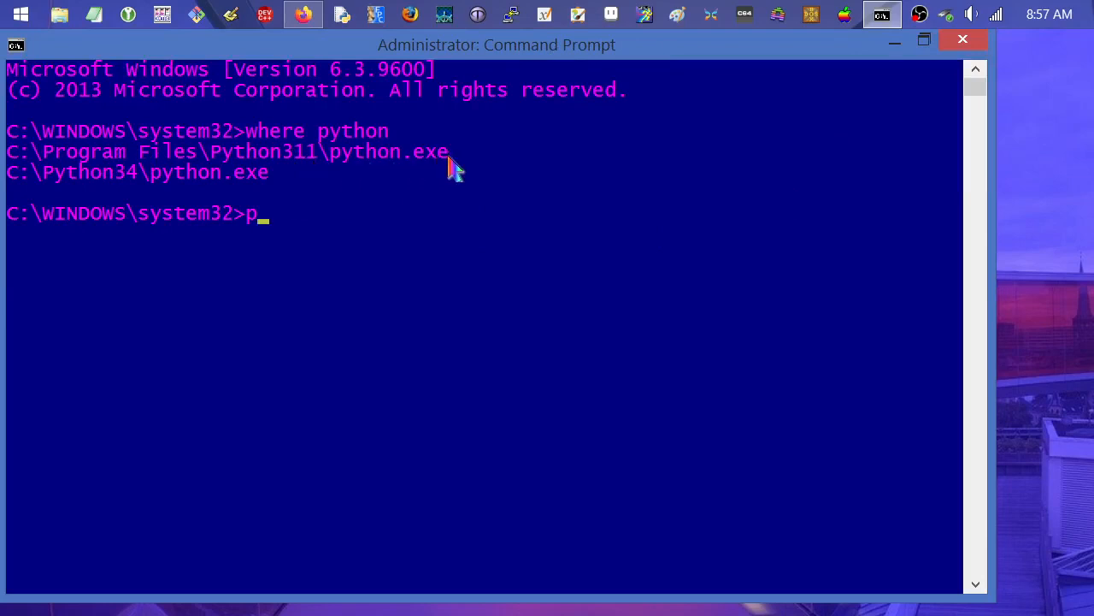
pyautogui.moveTo(145, 182)
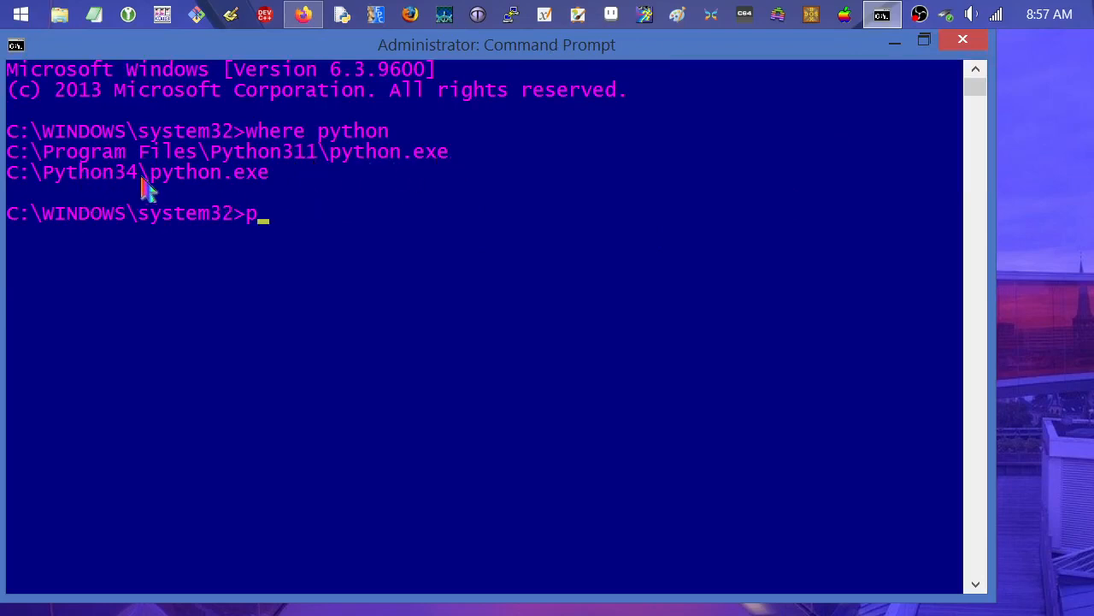
pyautogui.moveTo(129, 202)
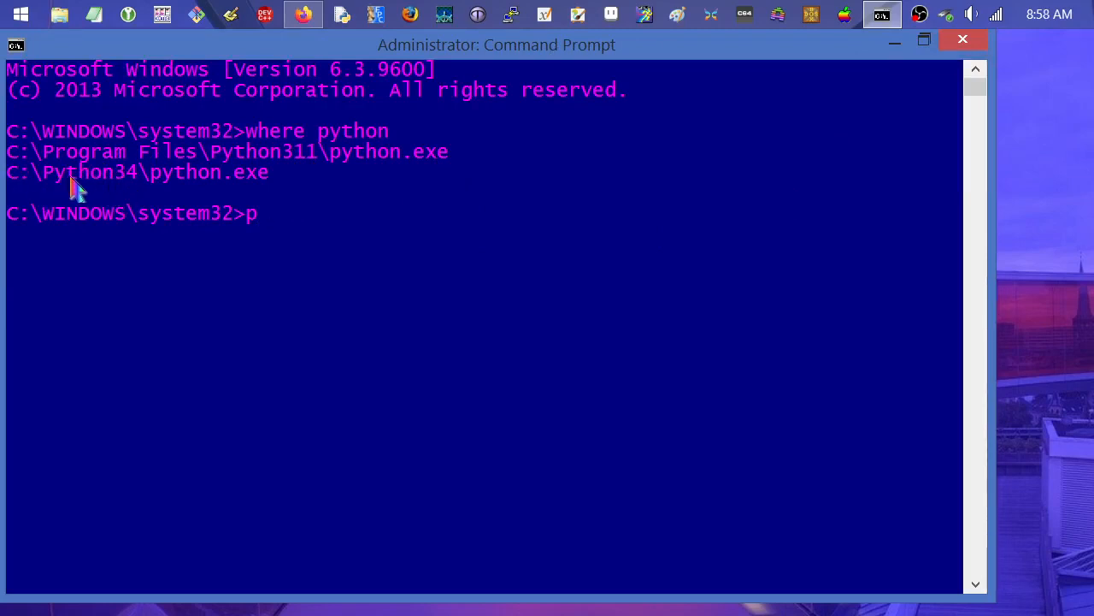
pyautogui.moveTo(137, 195)
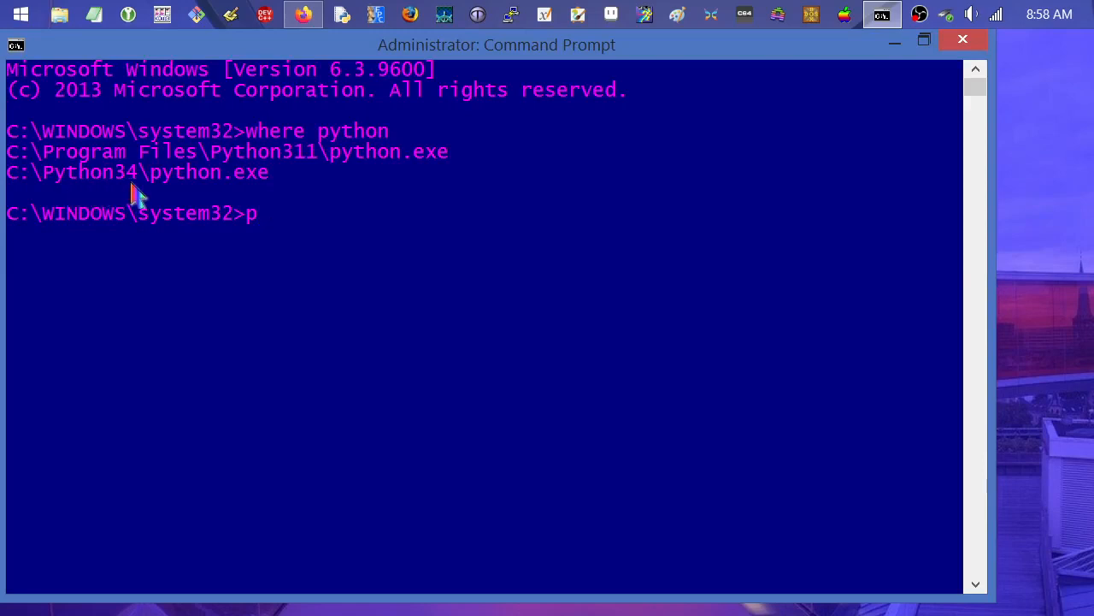
pyautogui.moveTo(236, 181)
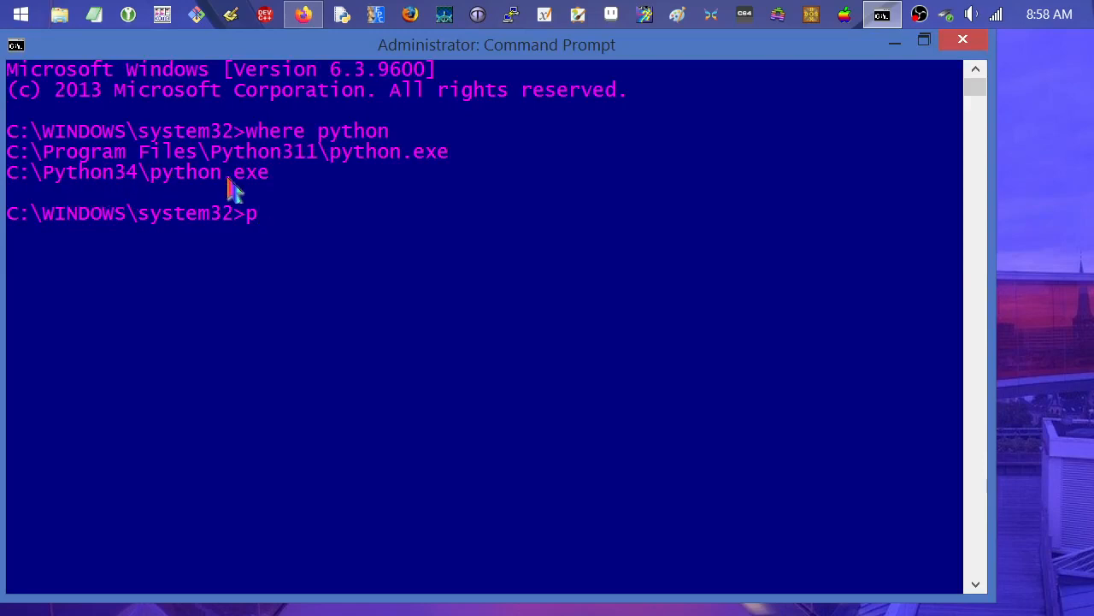
pyautogui.moveTo(264, 192)
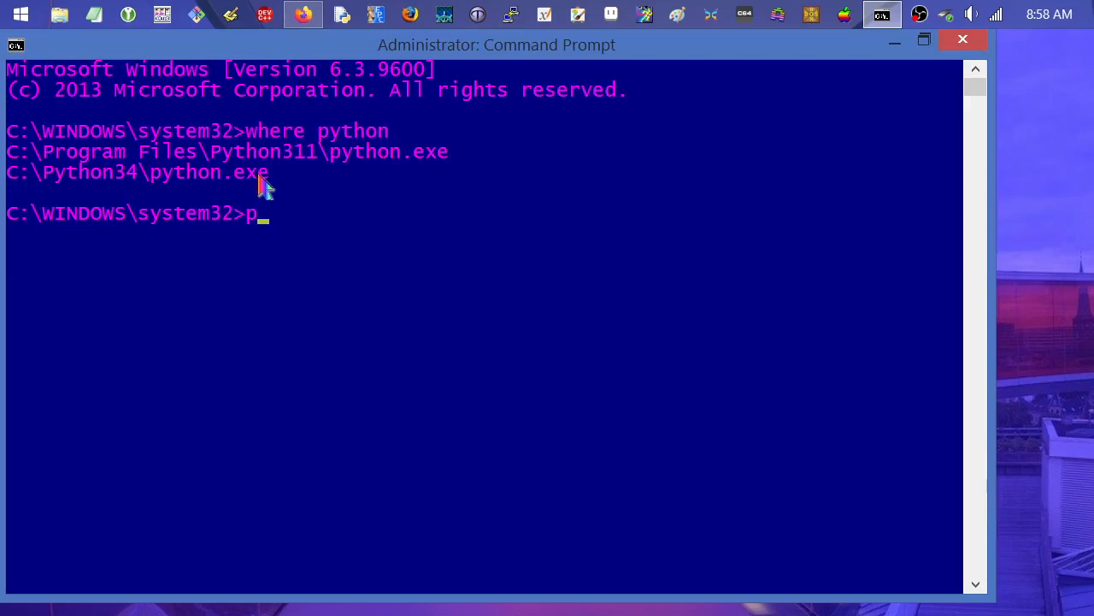
pyautogui.moveTo(272, 195)
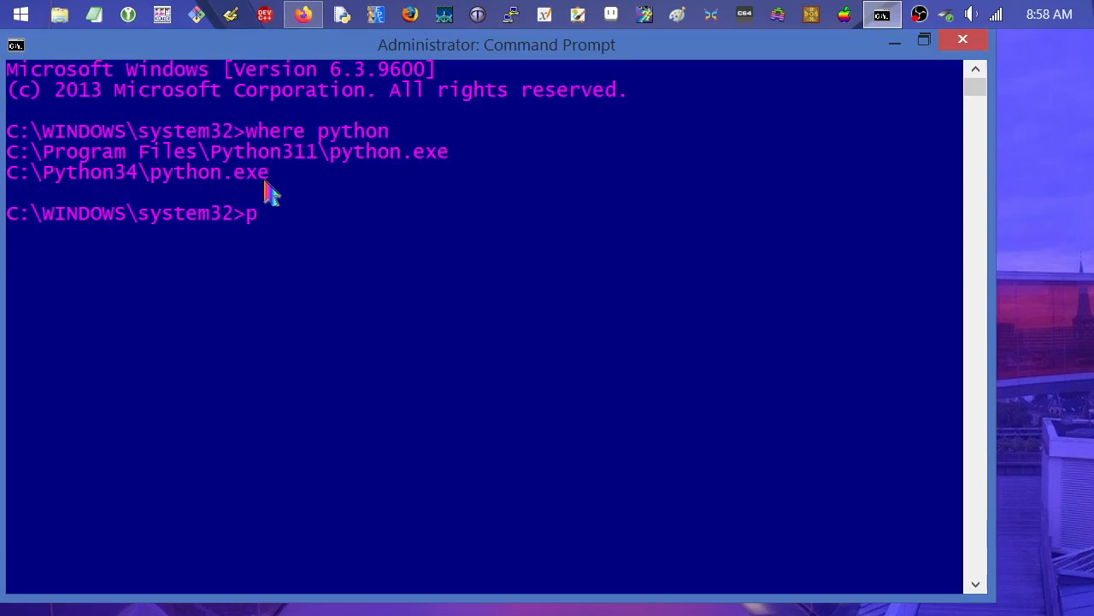
pyautogui.moveTo(581, 333)
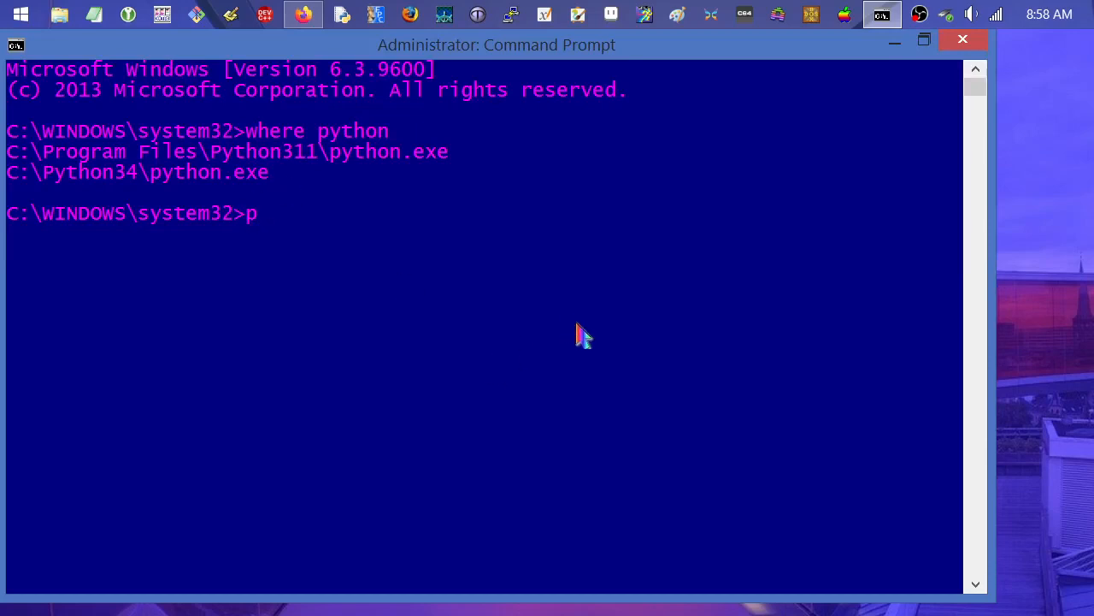
# - Run 'python --version', which reports the default interpreter as Python 3.11.3
pyautogui.write('yt')
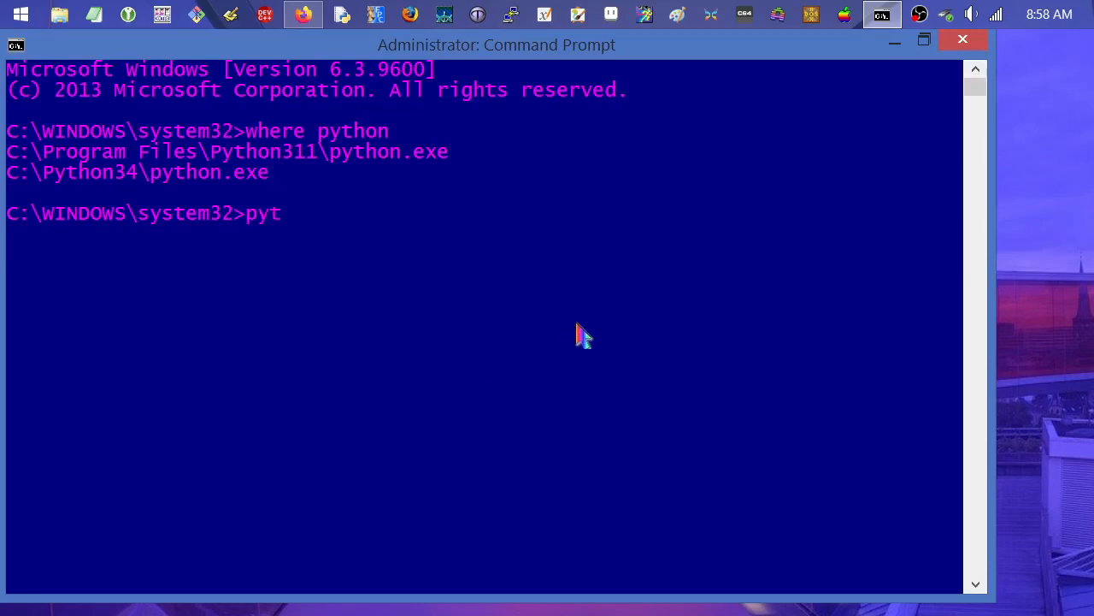
pyautogui.write('hon --version')
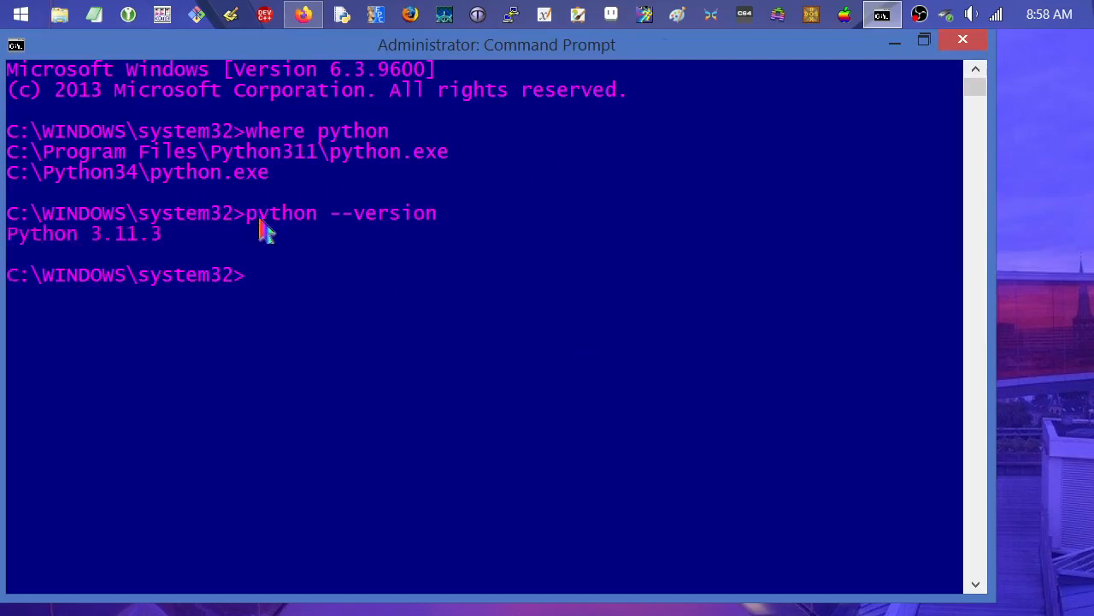
pyautogui.moveTo(246, 150); pyautogui.dragTo(390, 150)
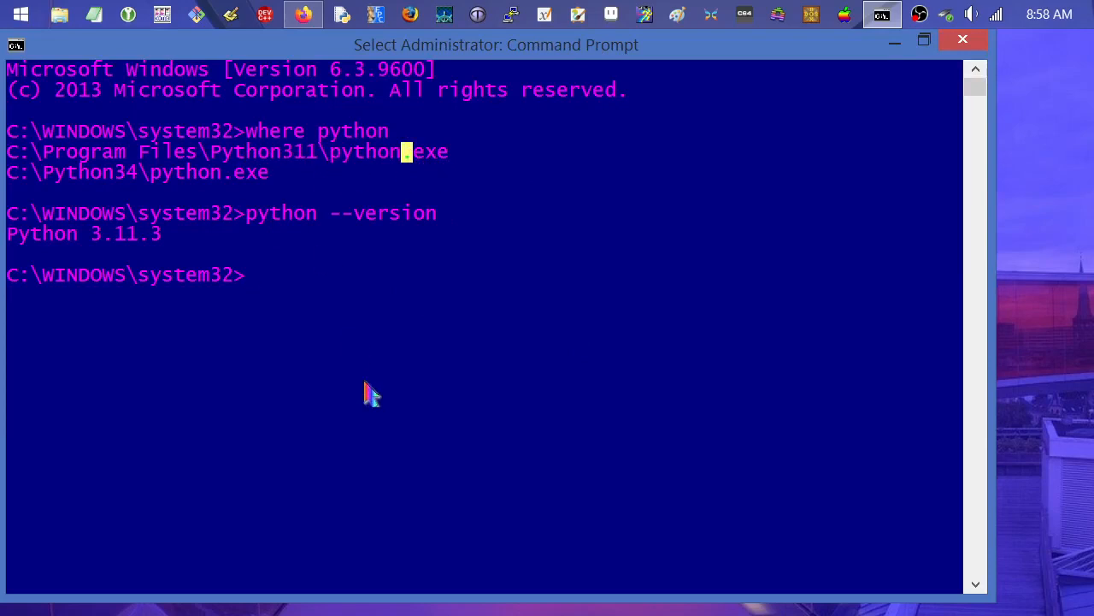
pyautogui.moveTo(289, 283)
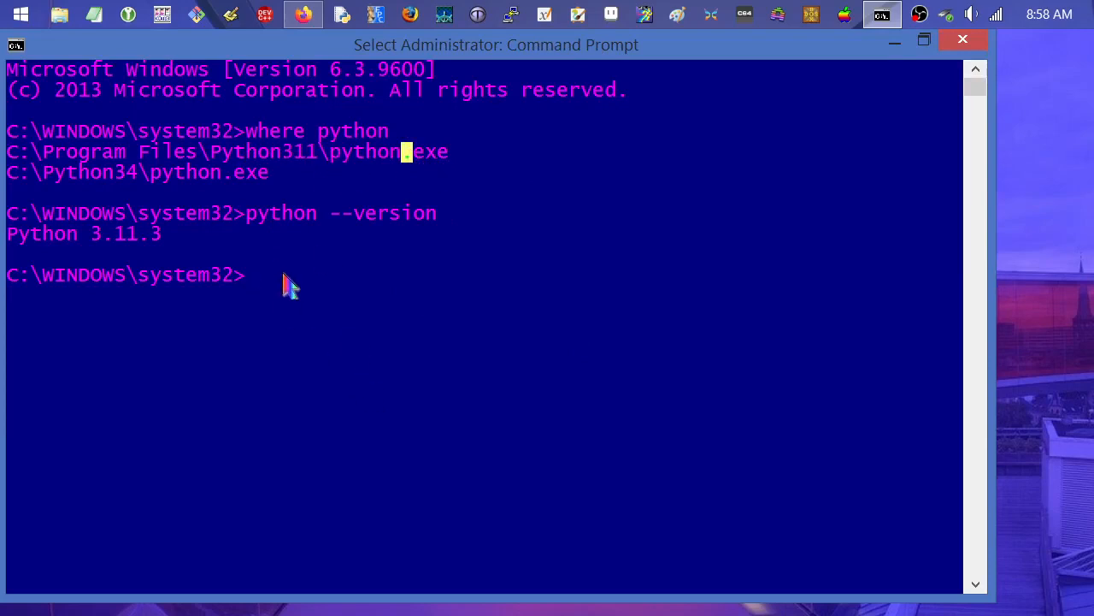
# - Run 'pip --version', reporting pip 23.1.1 under Python311 site-packages
pyautogui.write('pip --version')
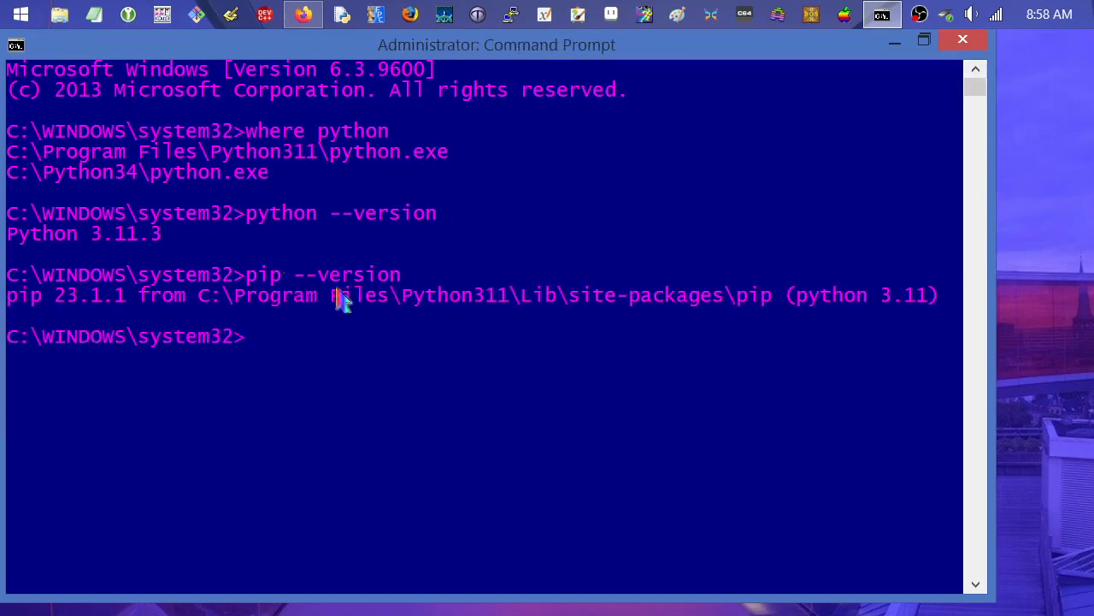
pyautogui.moveTo(168, 310)
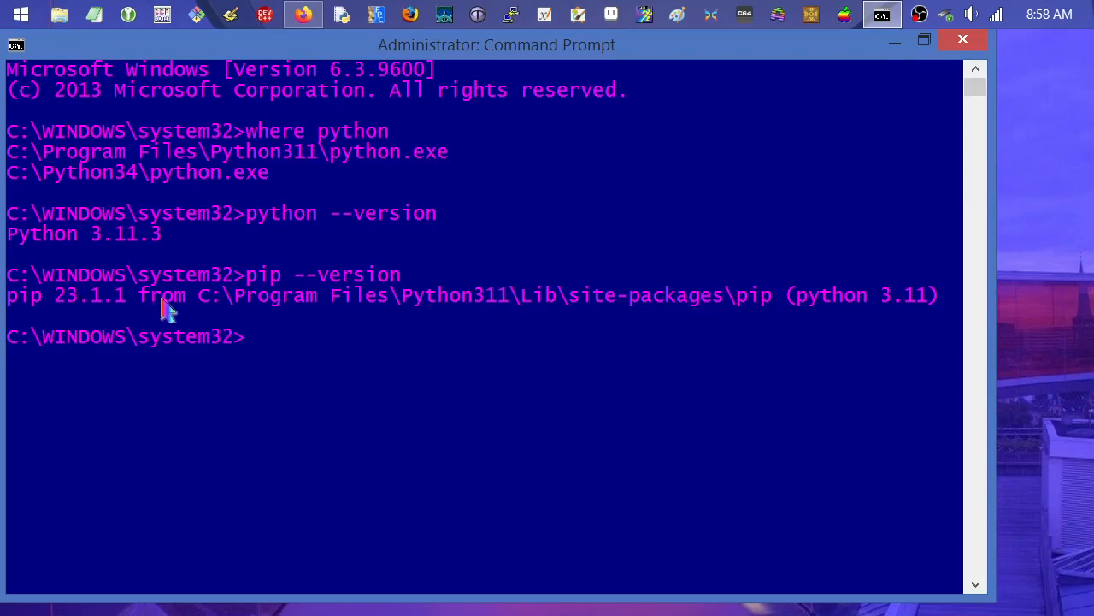
pyautogui.moveTo(379, 316)
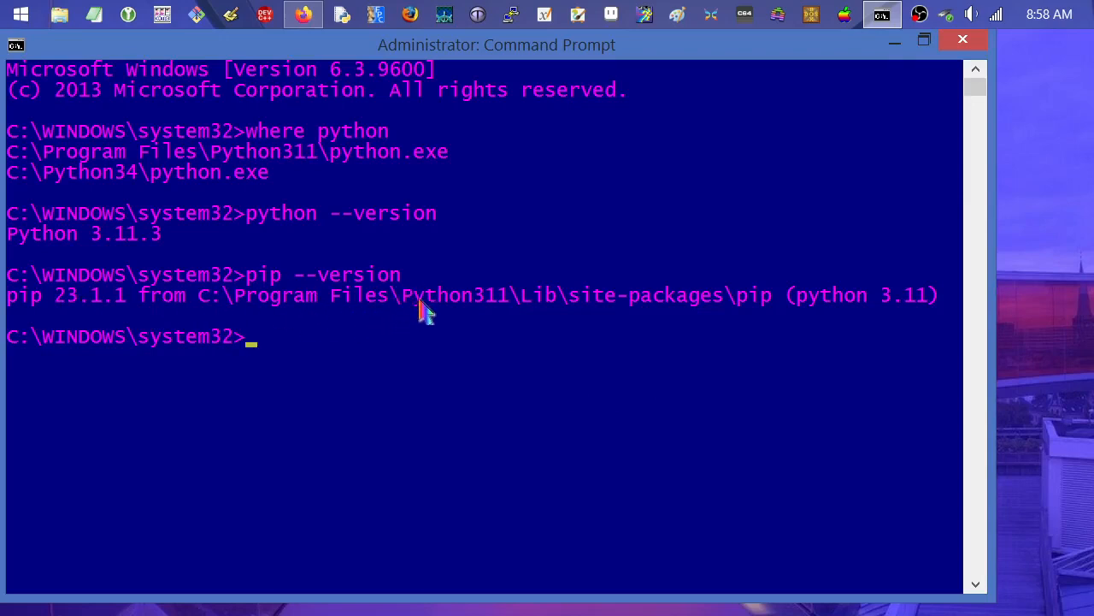
pyautogui.moveTo(402, 309)
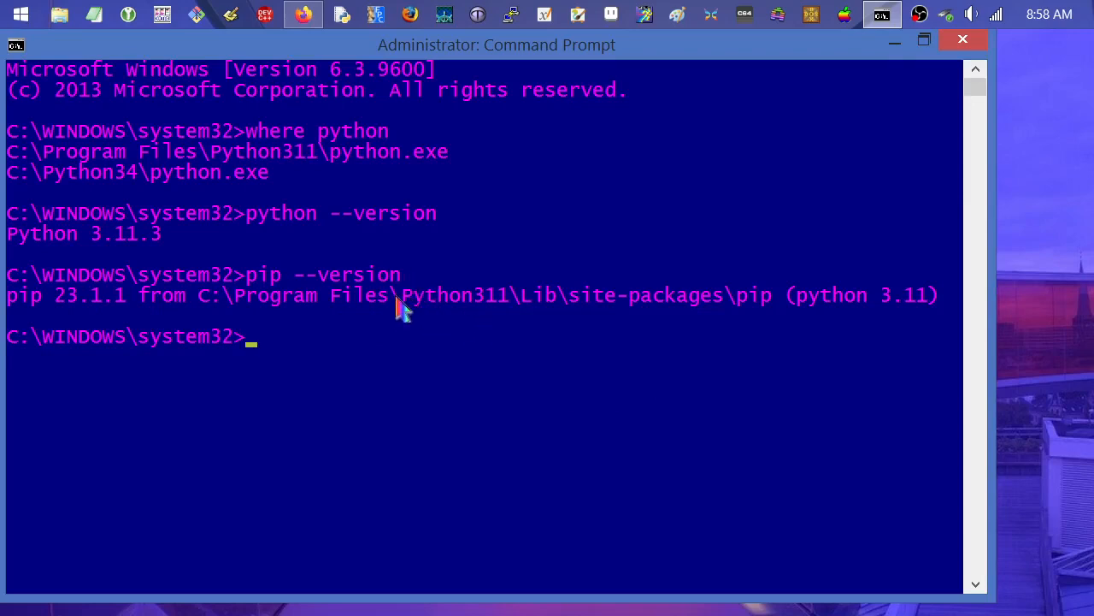
pyautogui.moveTo(466, 322)
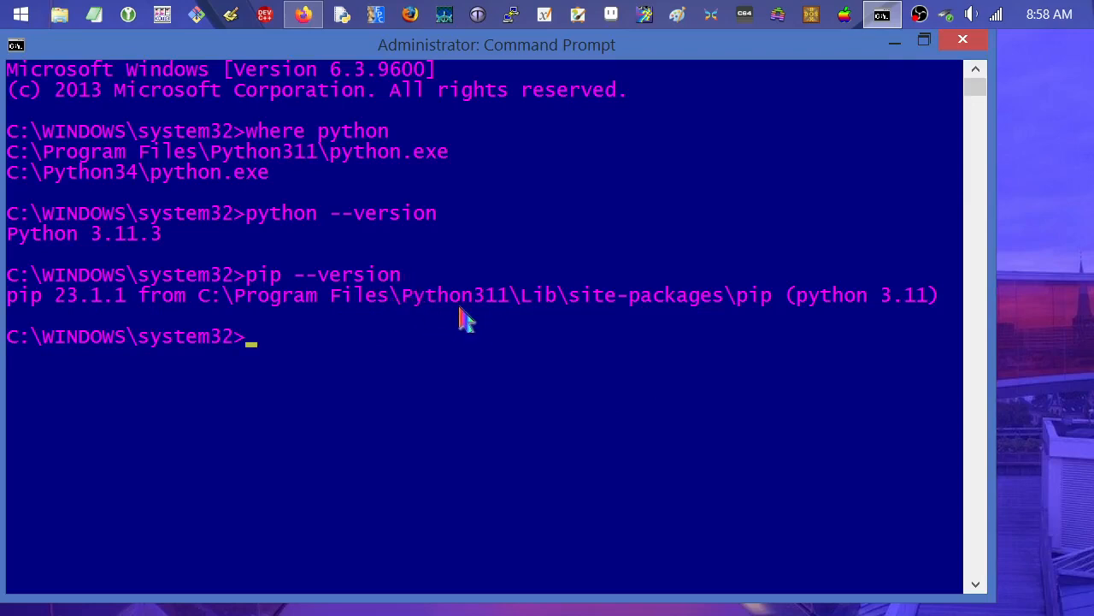
pyautogui.moveTo(403, 308)
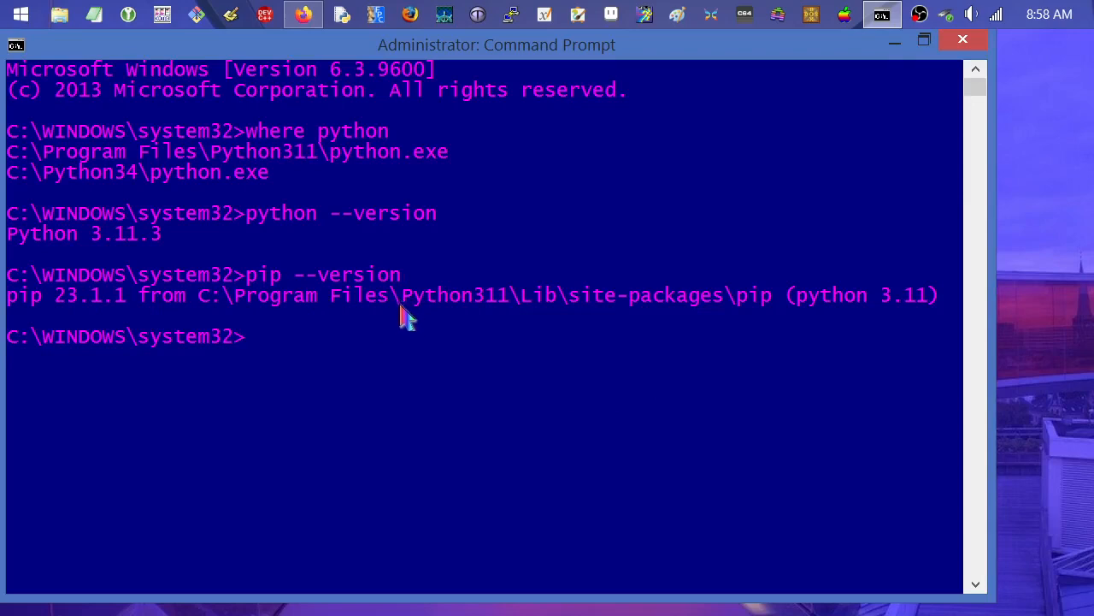
pyautogui.moveTo(465, 332)
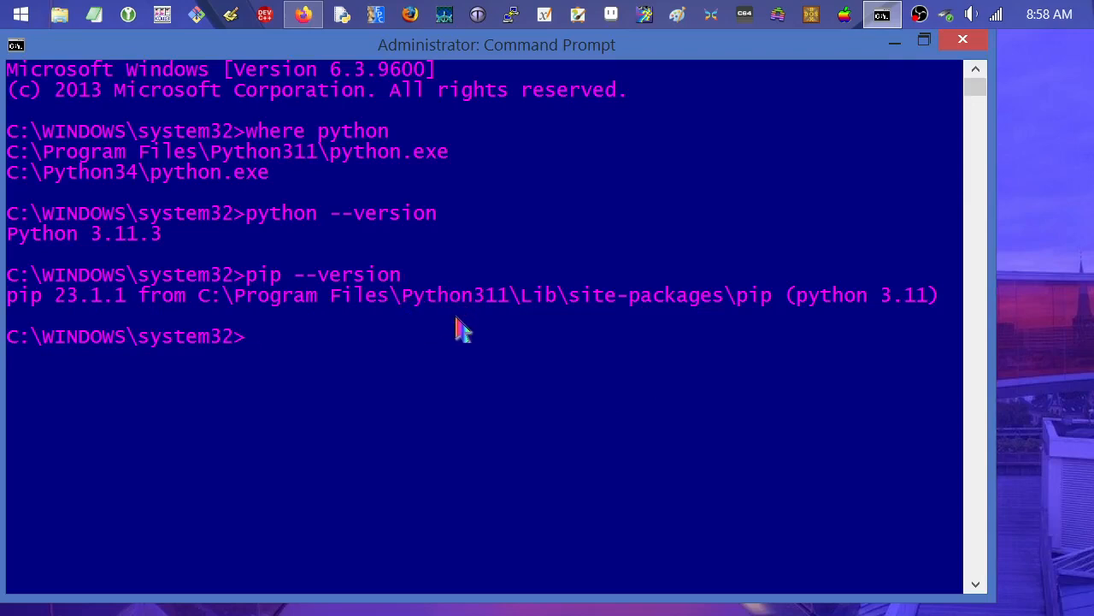
pyautogui.moveTo(763, 330)
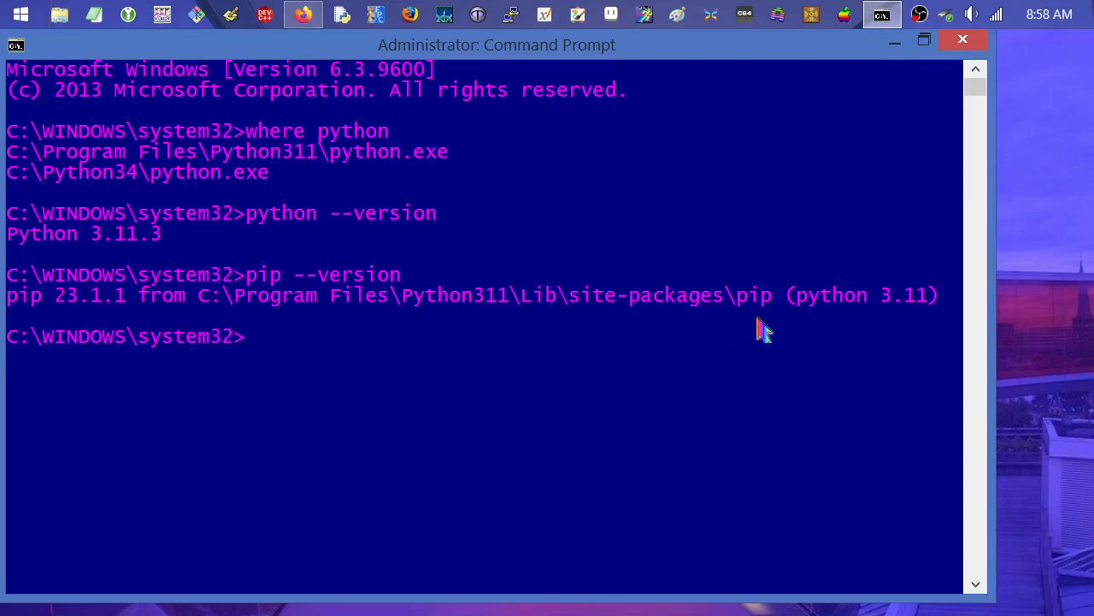
pyautogui.moveTo(892, 394)
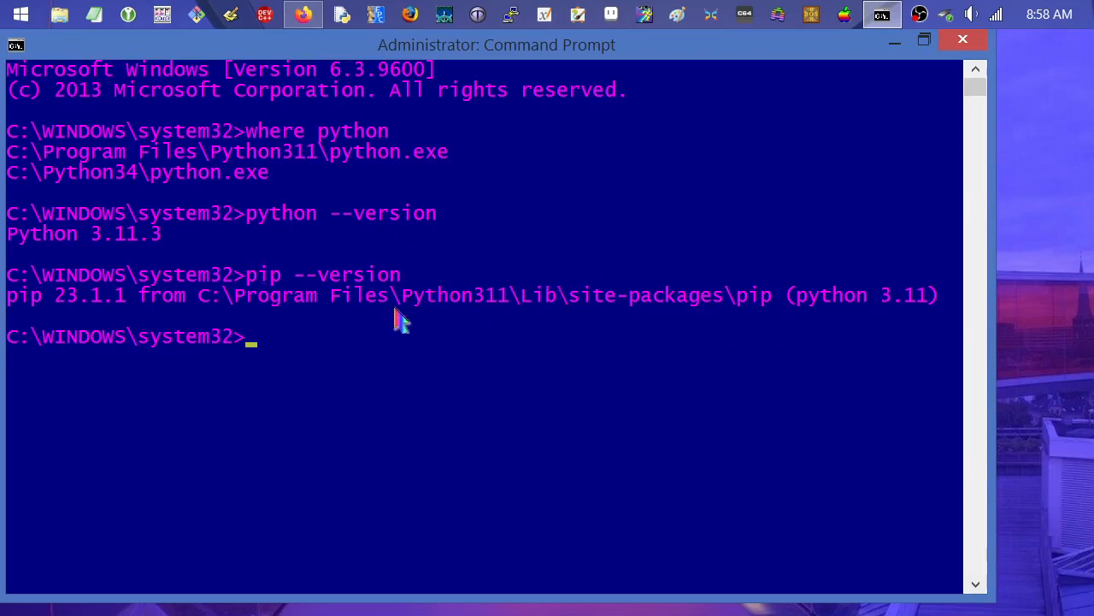
pyautogui.click(260, 342)
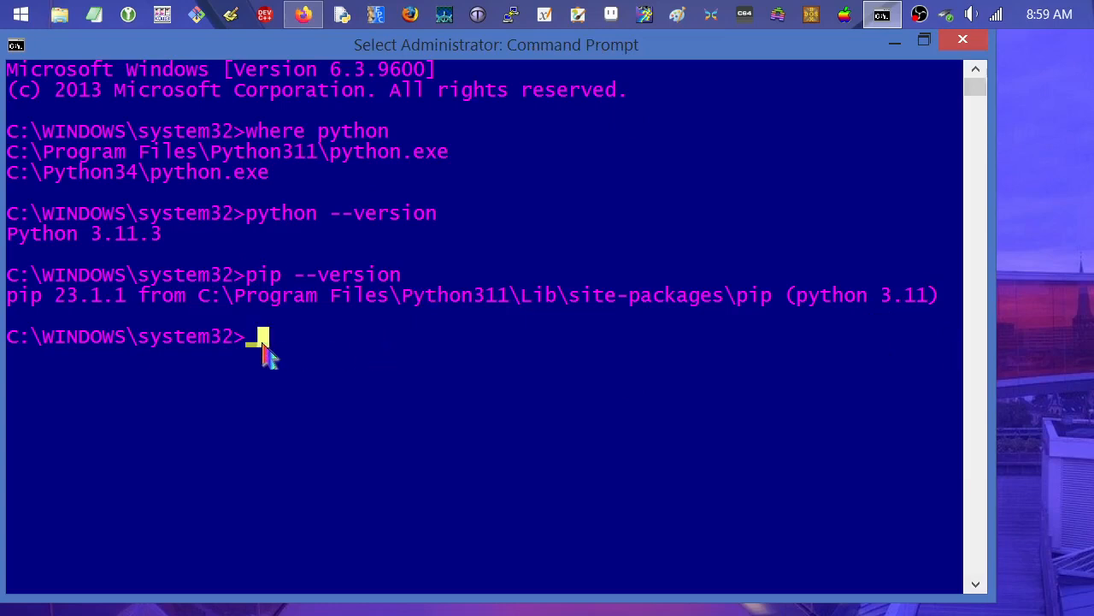
pyautogui.moveTo(997, 272)
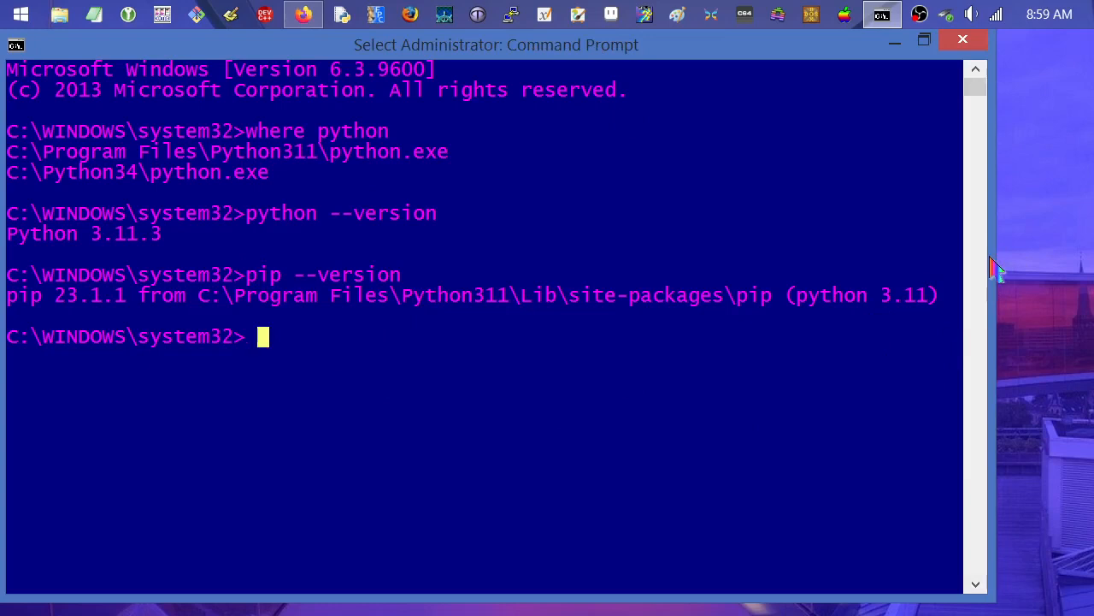
pyautogui.moveTo(1026, 314)
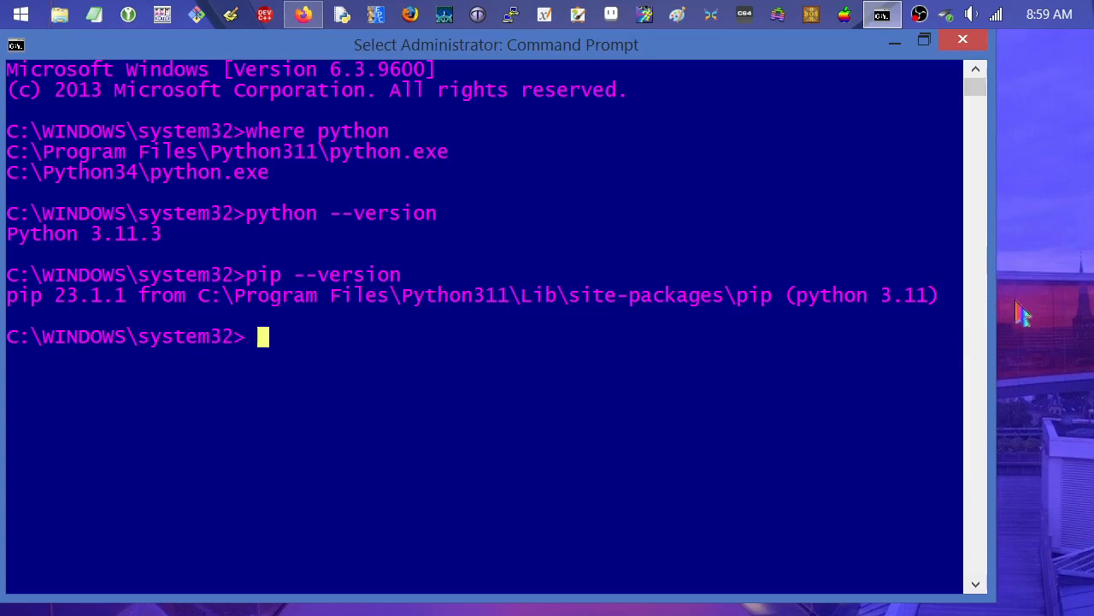
pyautogui.moveTo(1093, 380)
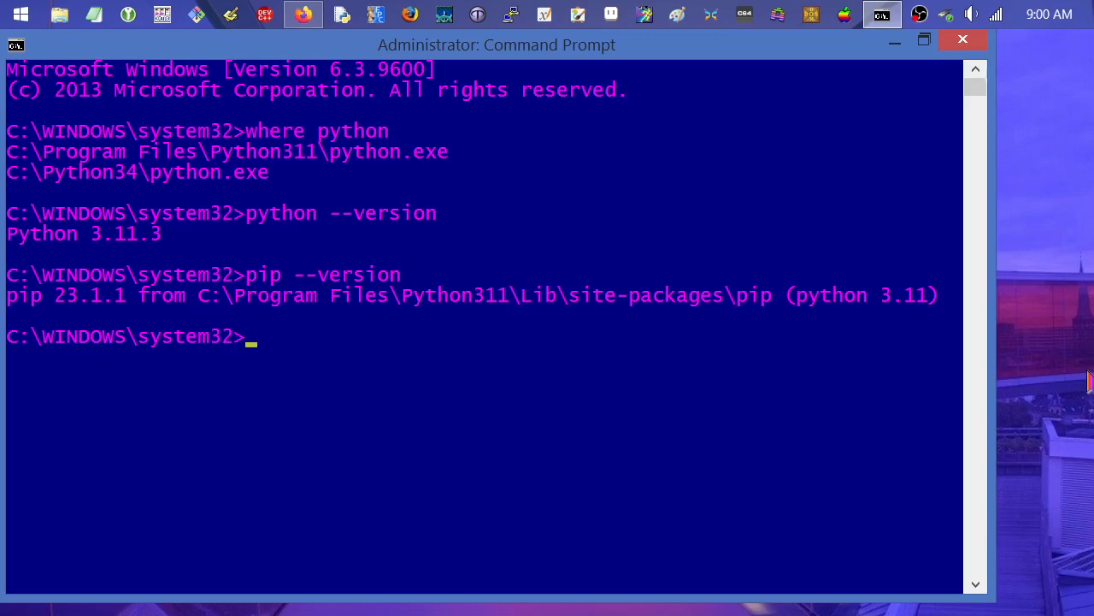
# - Run "c:\Program Files (x86)\Python38-32\python.exe" --version, reporting Python 3.8.10
pyautogui.write('c')
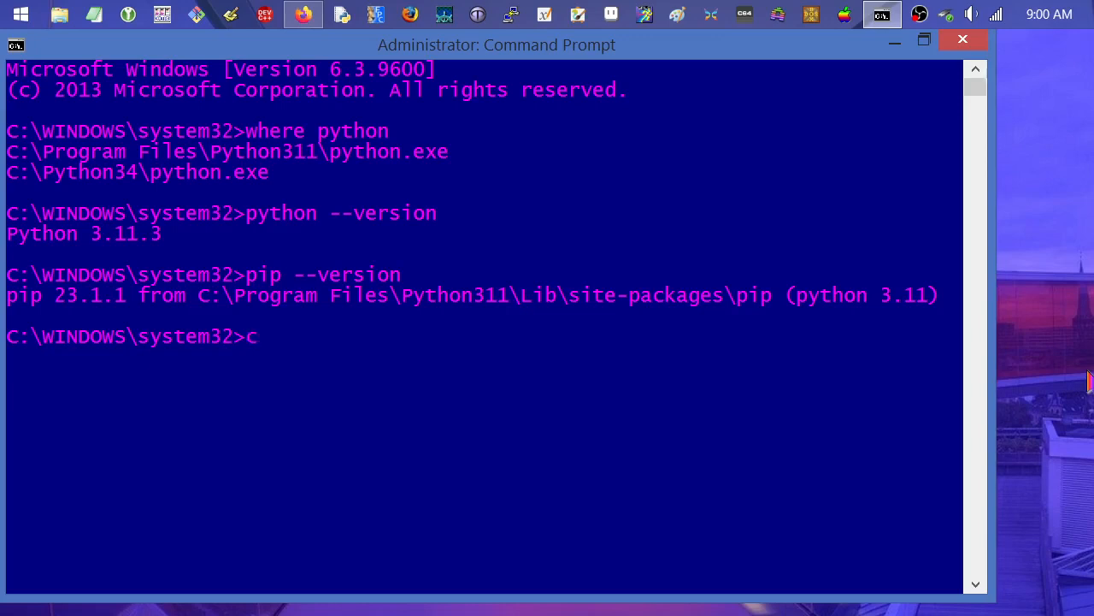
pyautogui.write(':\\')
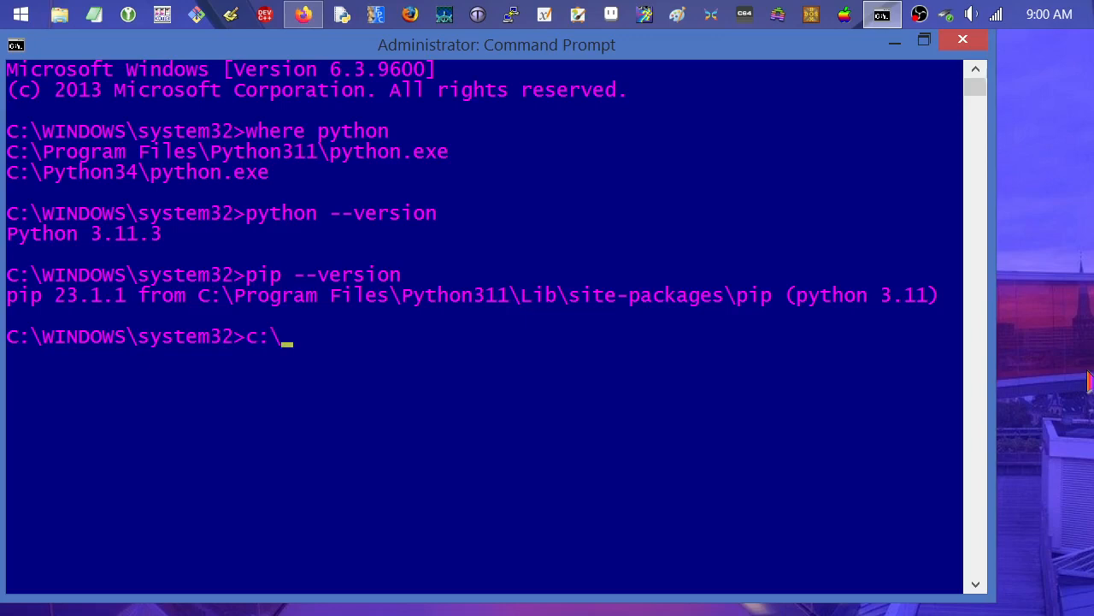
pyautogui.write('progr')
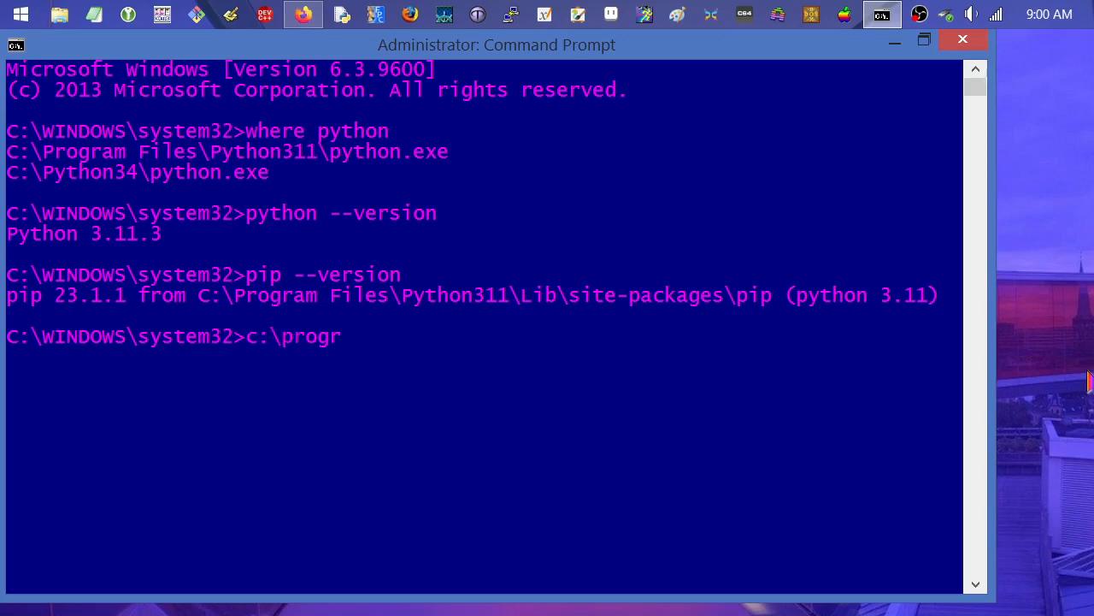
pyautogui.write('"c:\\Program Files"')
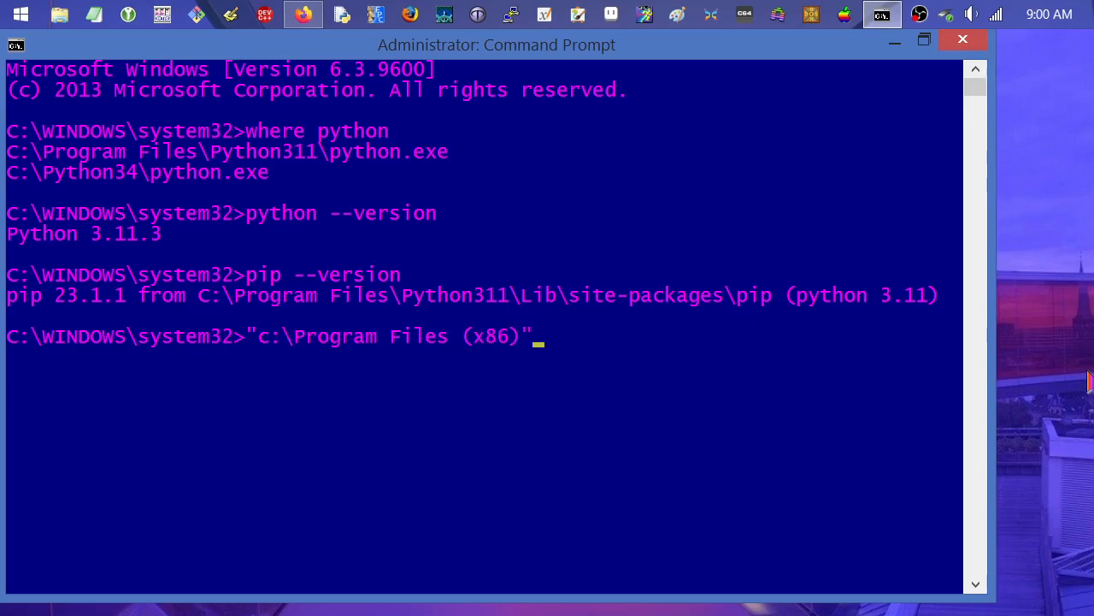
pyautogui.write('\\p')
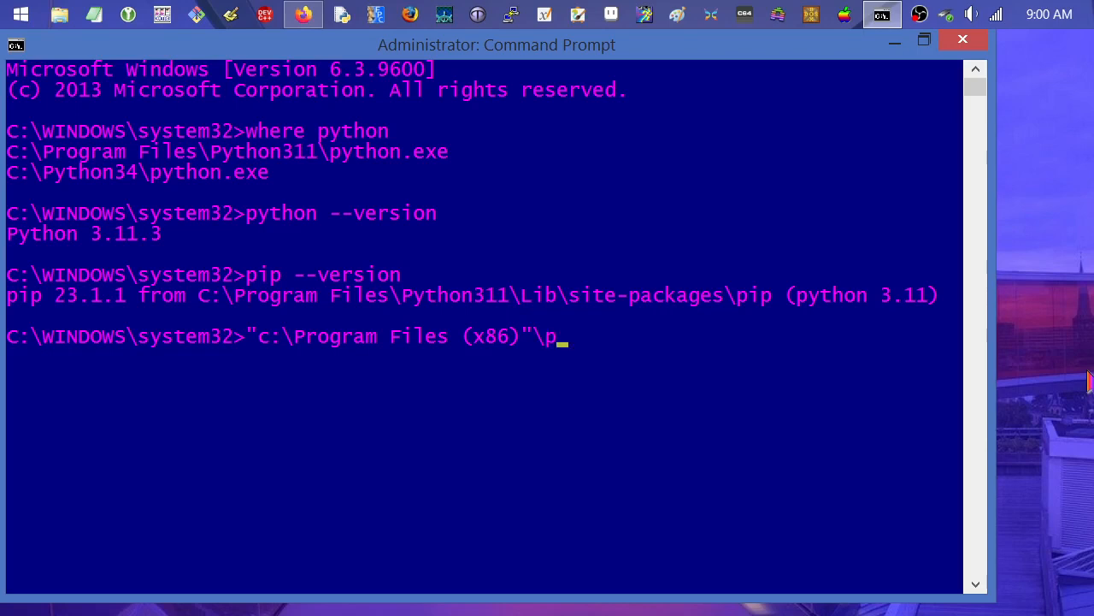
pyautogui.write('ython38-32"')
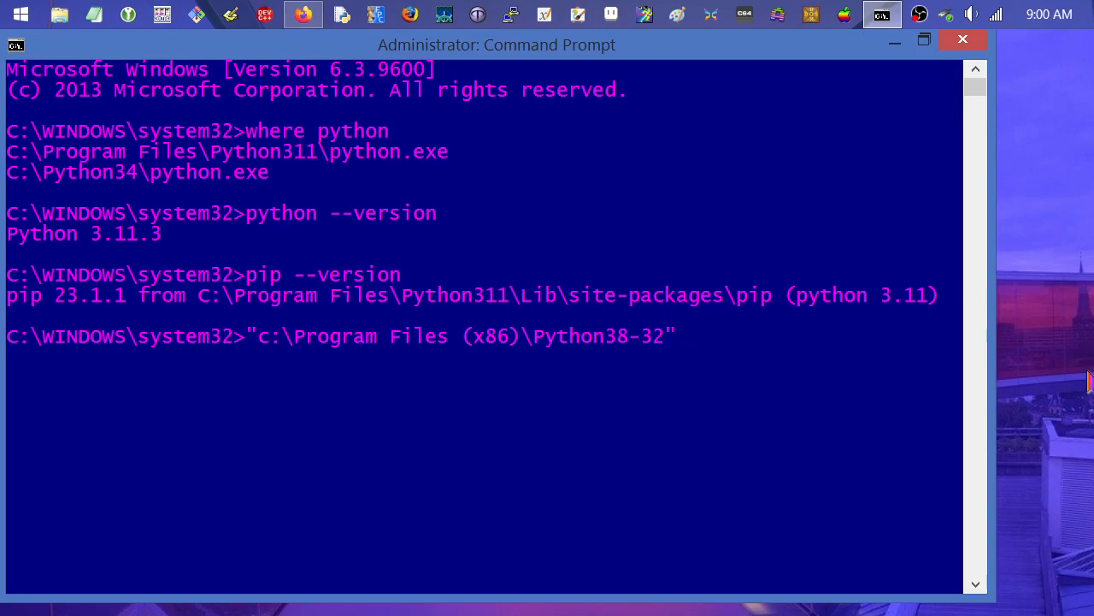
pyautogui.write('\\')
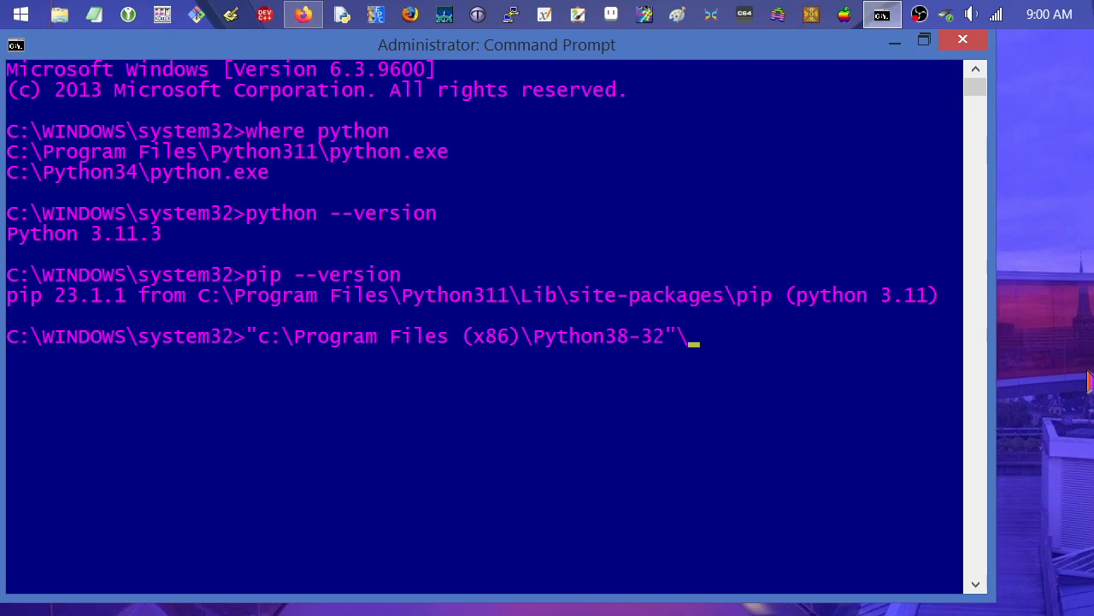
pyautogui.write('python.exe"')
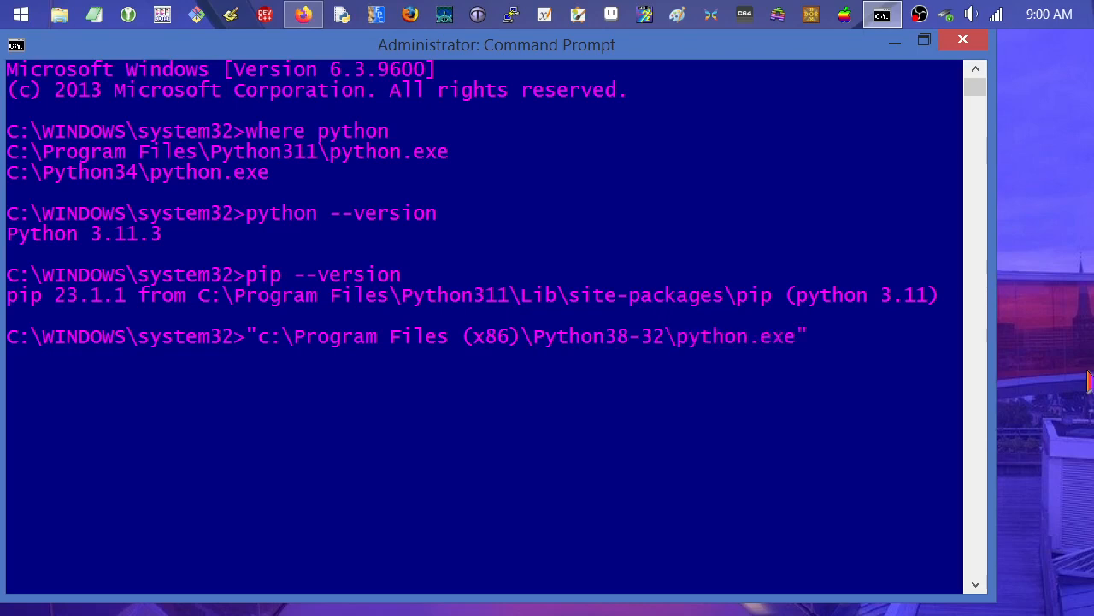
pyautogui.write('--')
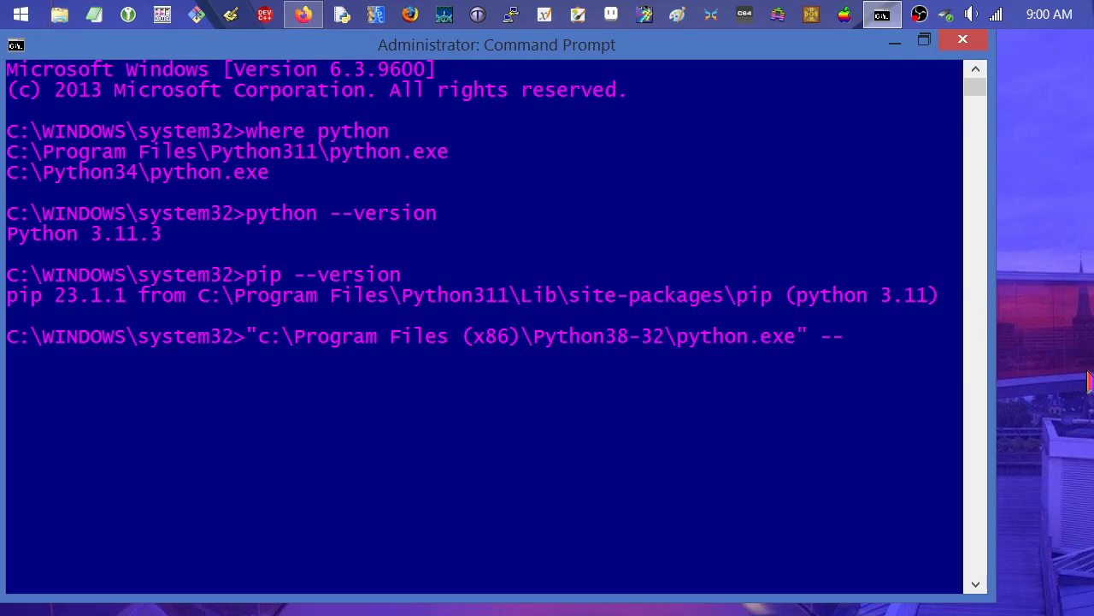
pyautogui.write('verion')
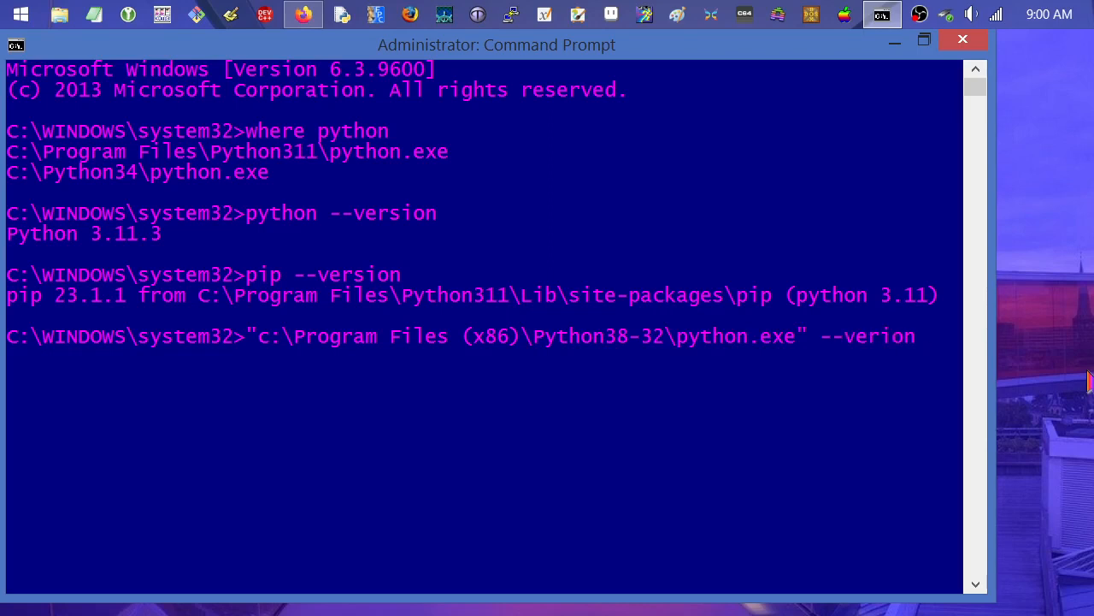
pyautogui.write('s')
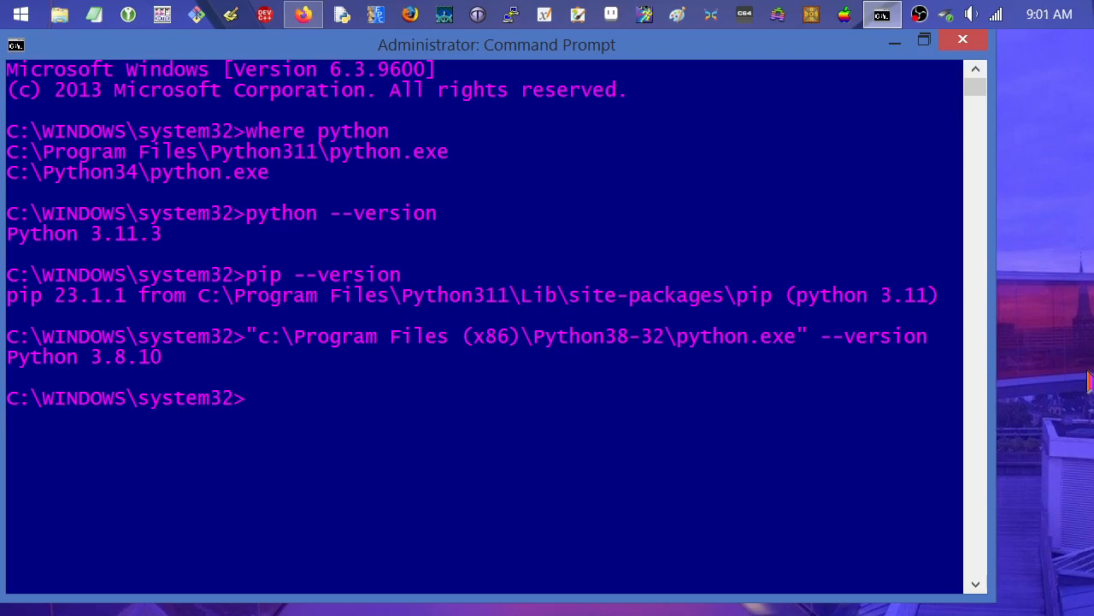
pyautogui.moveTo(461, 362)
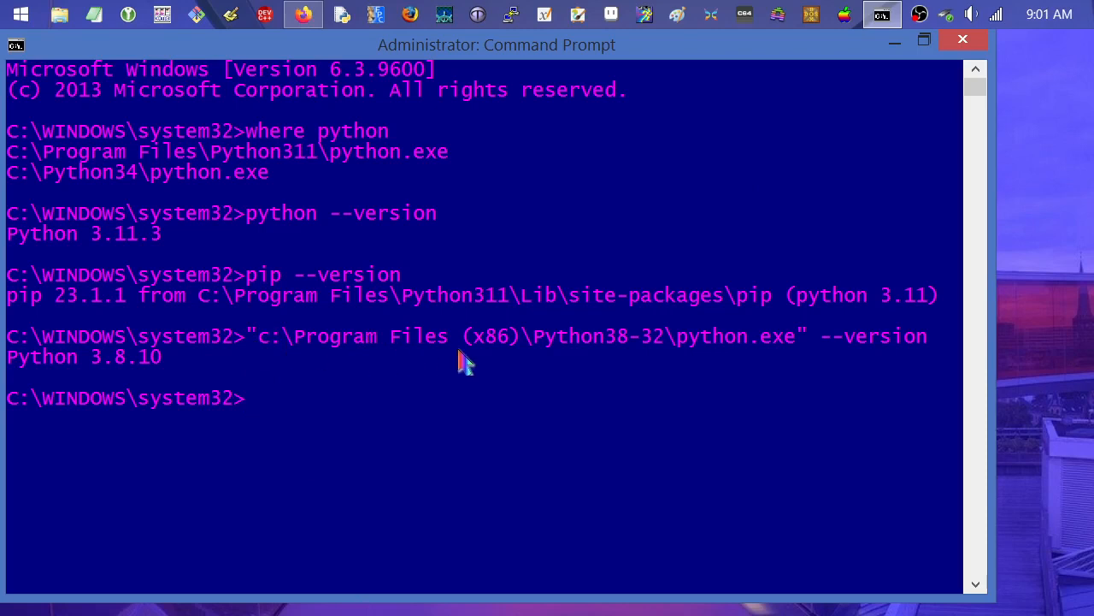
pyautogui.moveTo(708, 383)
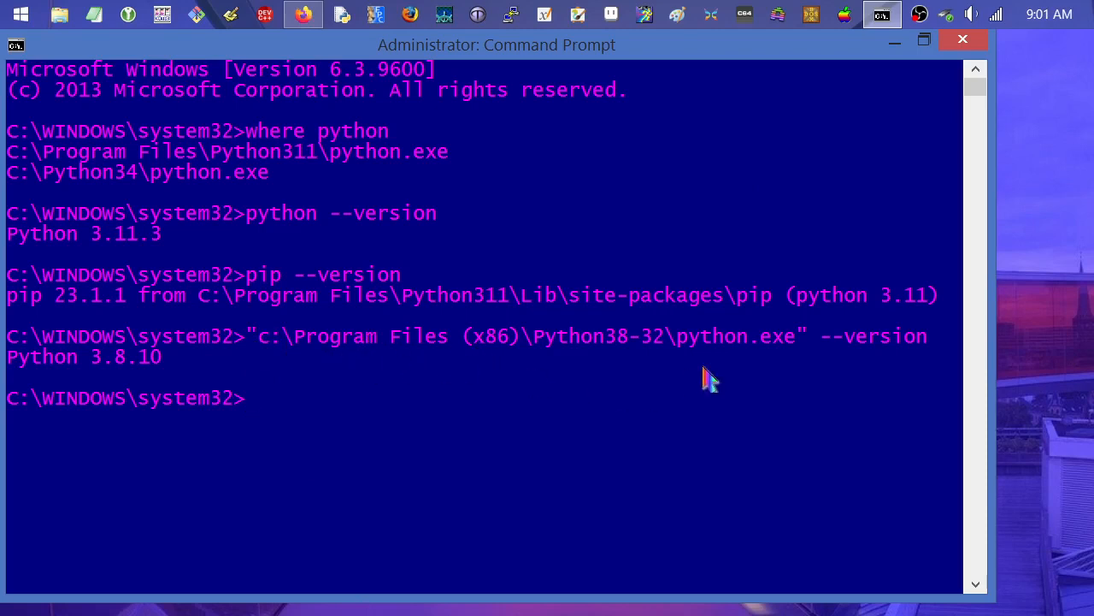
pyautogui.moveTo(879, 357)
pyautogui.write('"c:\\Program Files (x86)\\Python38-32\\python.exe')
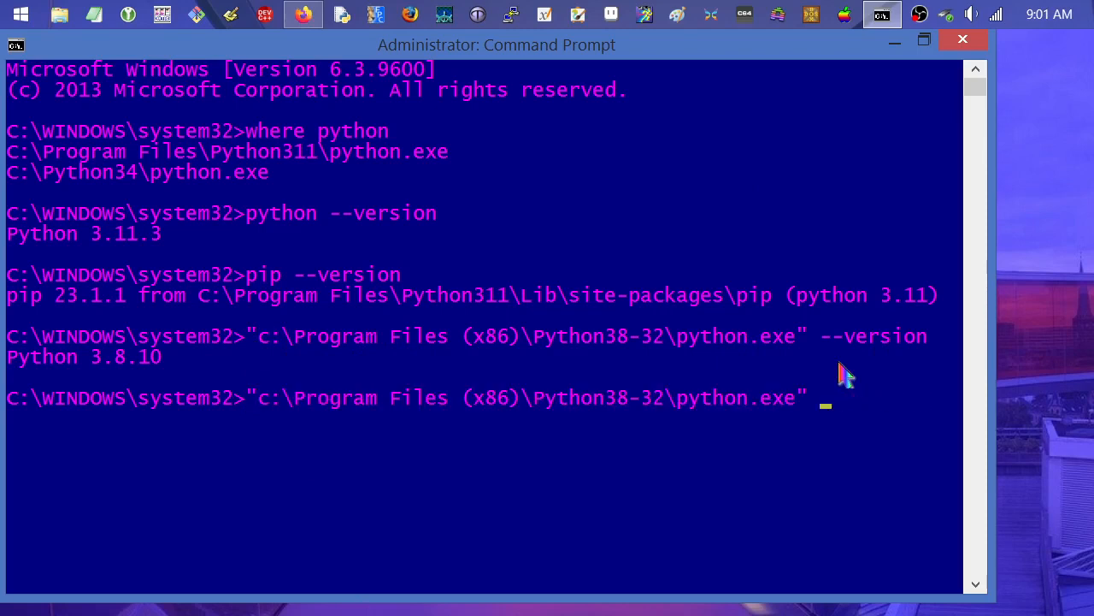
# - Run the Python38-32 python.exe with -m pip install --upgrade cx_Freeze, installing cx_Freeze 6.14.9
pyautogui.write('-m pip instal')
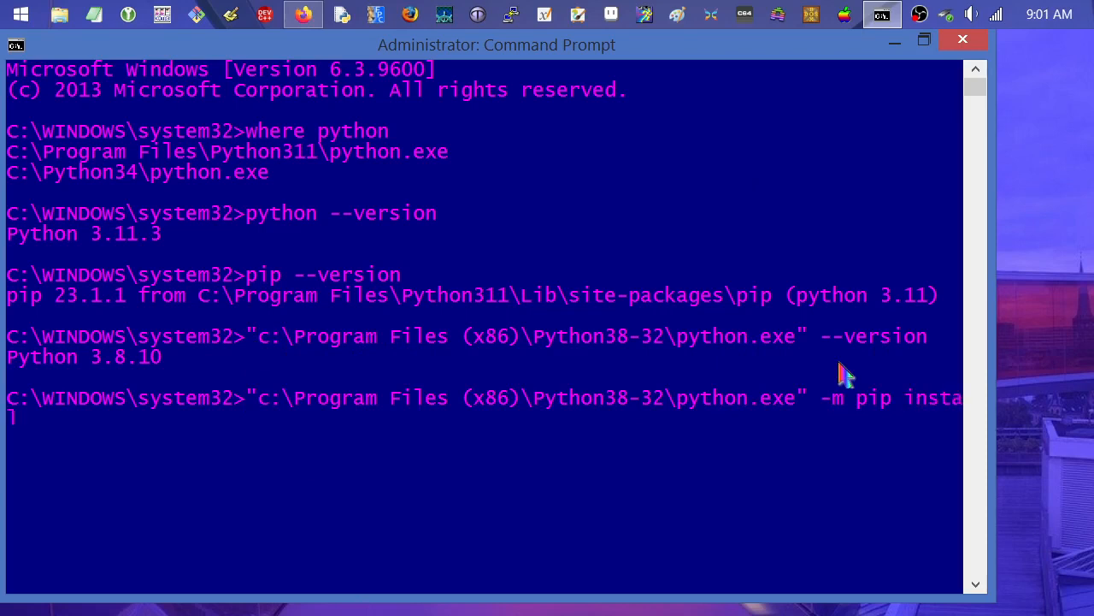
pyautogui.write('--upgrade')
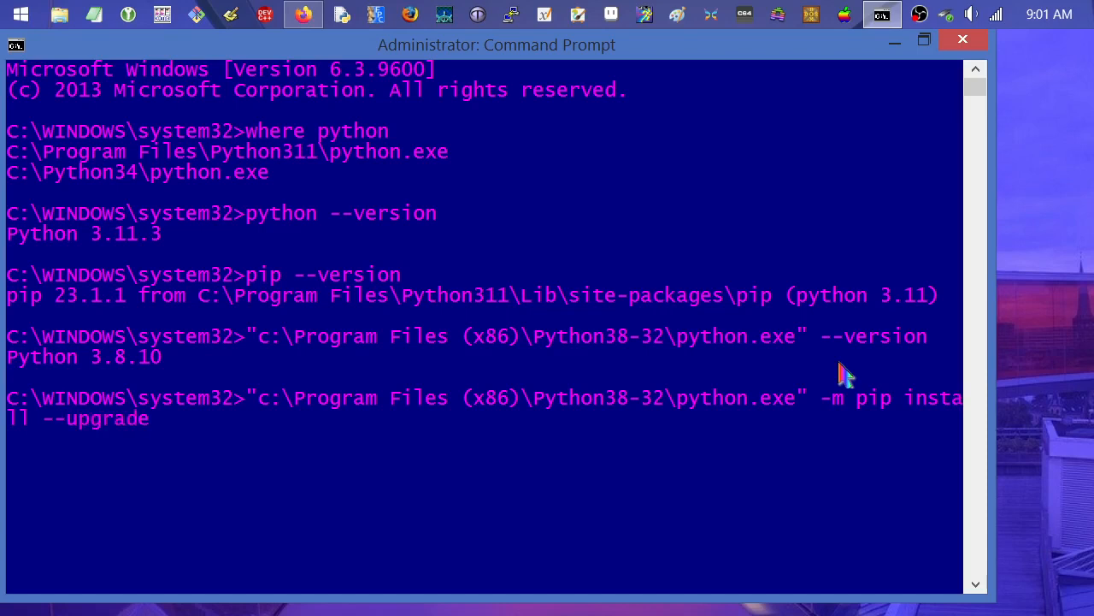
pyautogui.write('cx_Free')
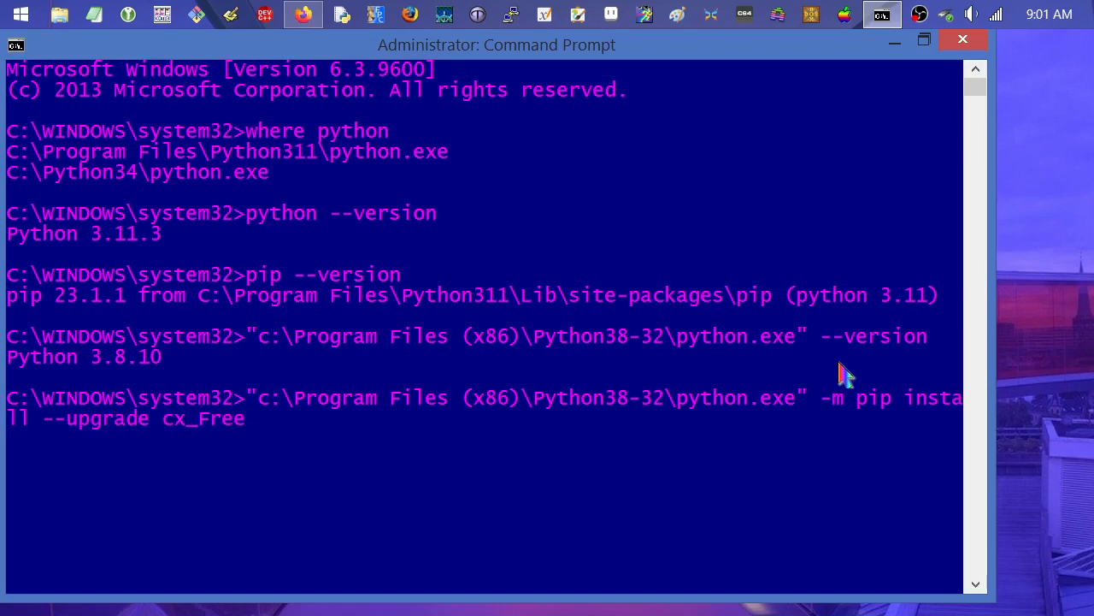
pyautogui.write('eze')
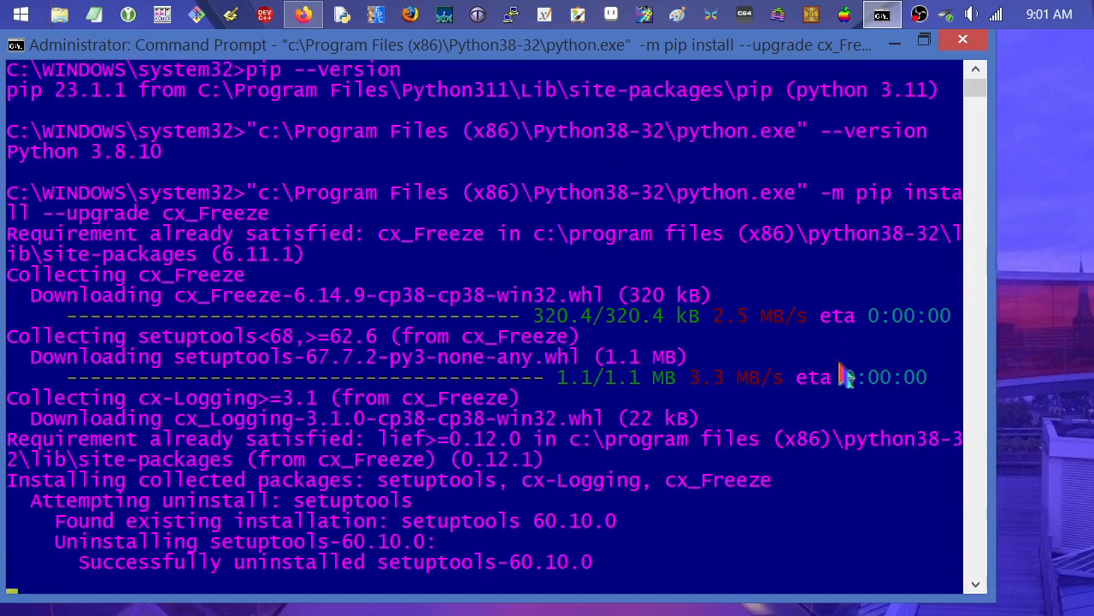
pyautogui.scroll(-3)
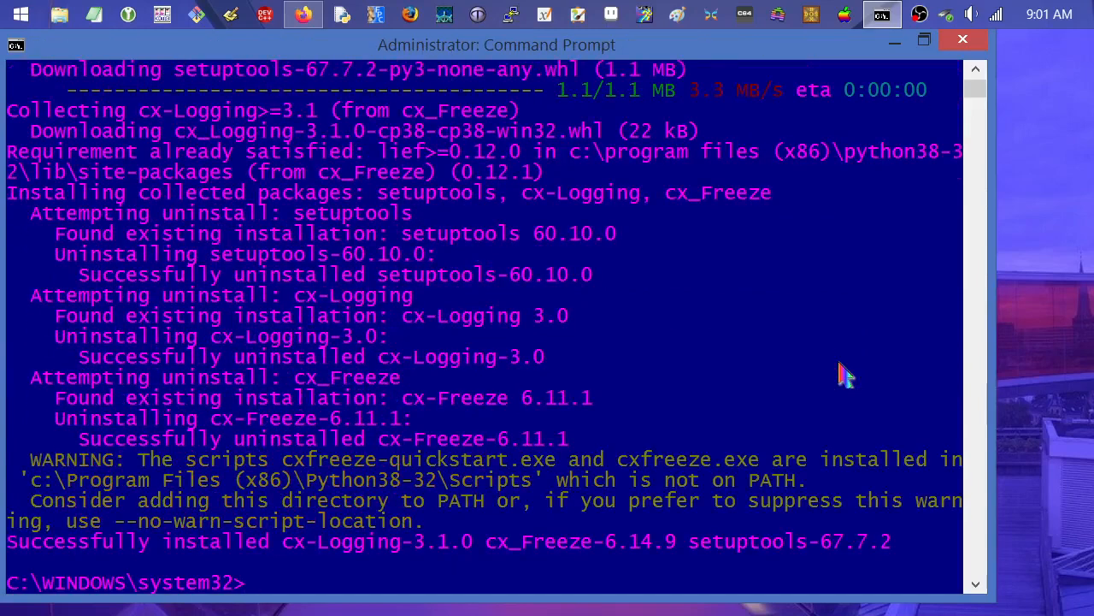
pyautogui.write('"c:\\Program Files (x86)\\Python38-32\\python.exe" -m pip install --upgrade cx_Freeze')
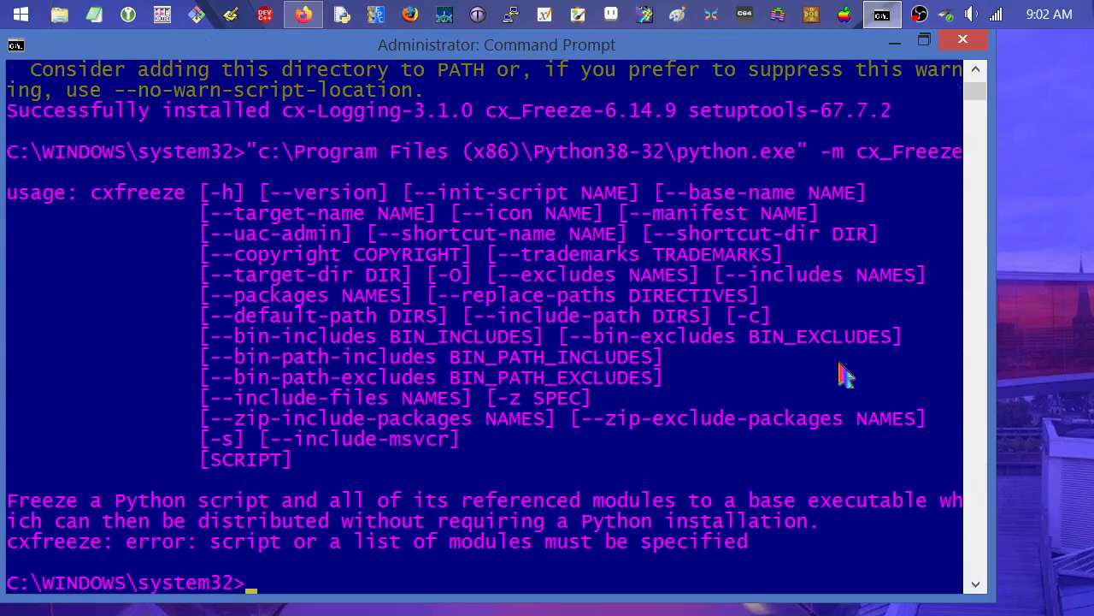
pyautogui.moveTo(257, 154)
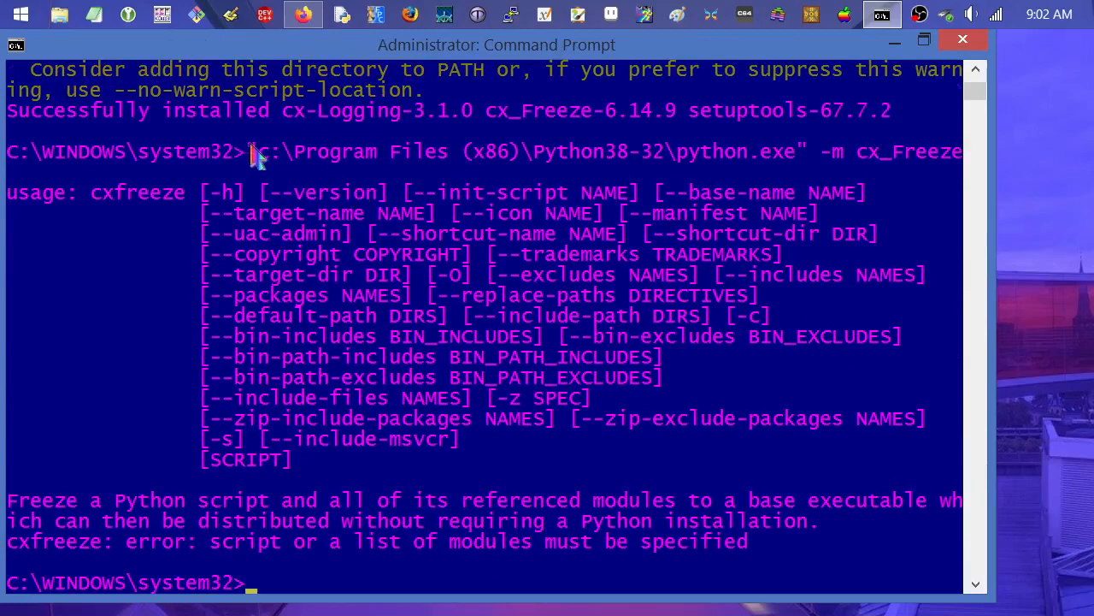
# - Run the 32-bit Python with -m cx_Freeze, showing usage help and the missing-script error
pyautogui.moveTo(249, 150); pyautogui.dragTo(965, 150)
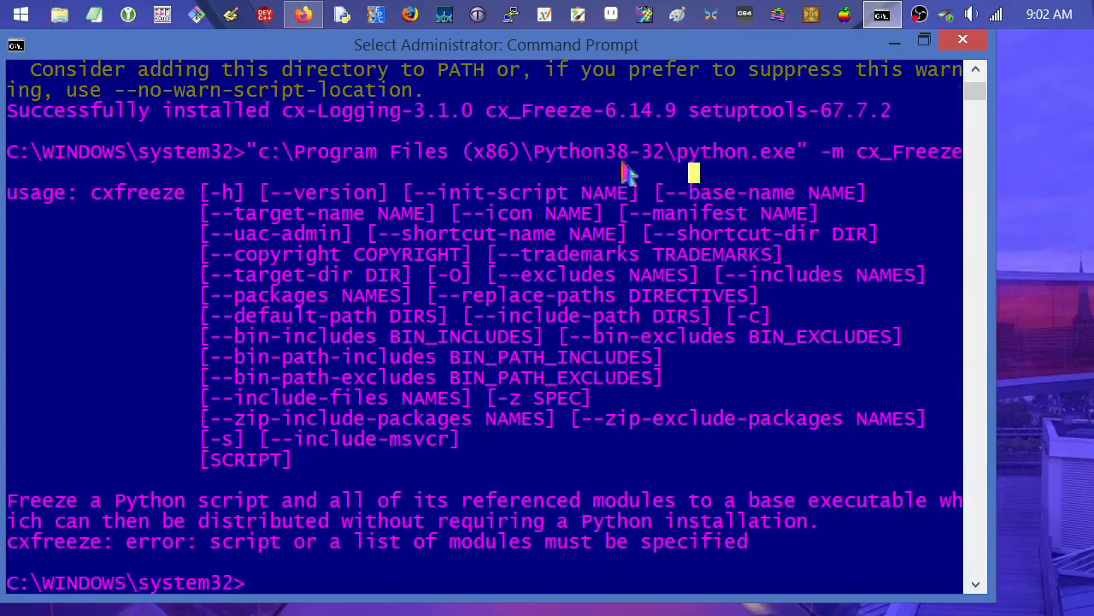
pyautogui.moveTo(753, 161)
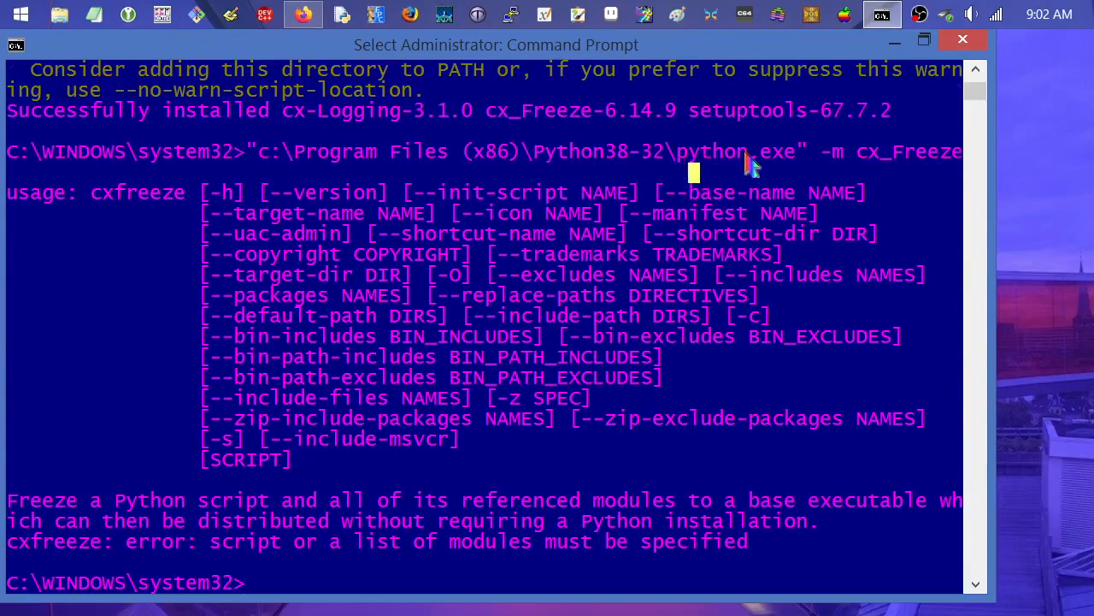
pyautogui.moveTo(910, 168)
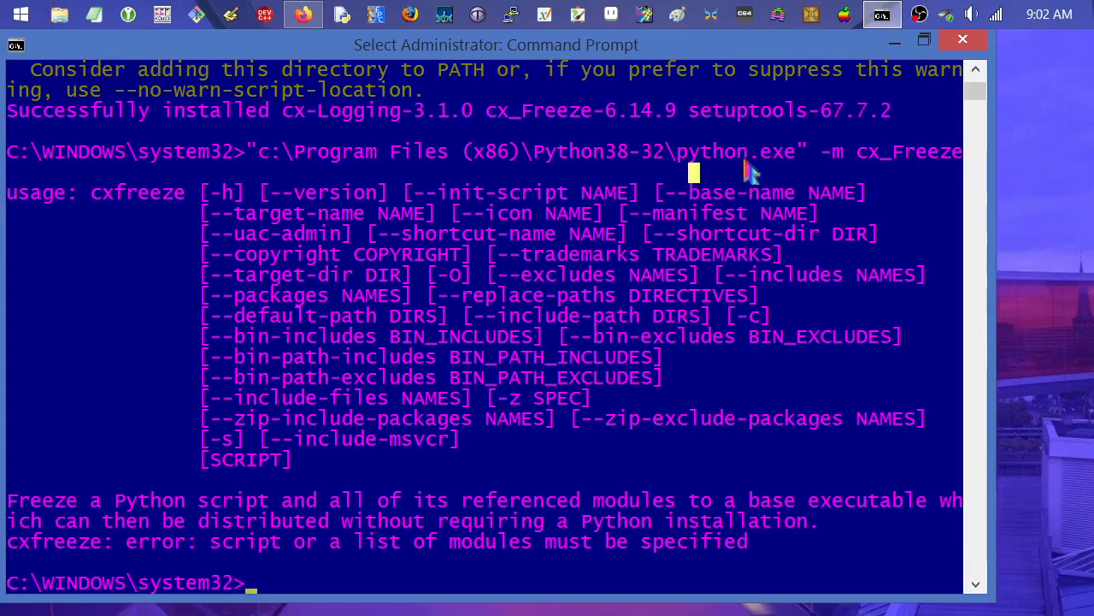
pyautogui.moveTo(917, 164)
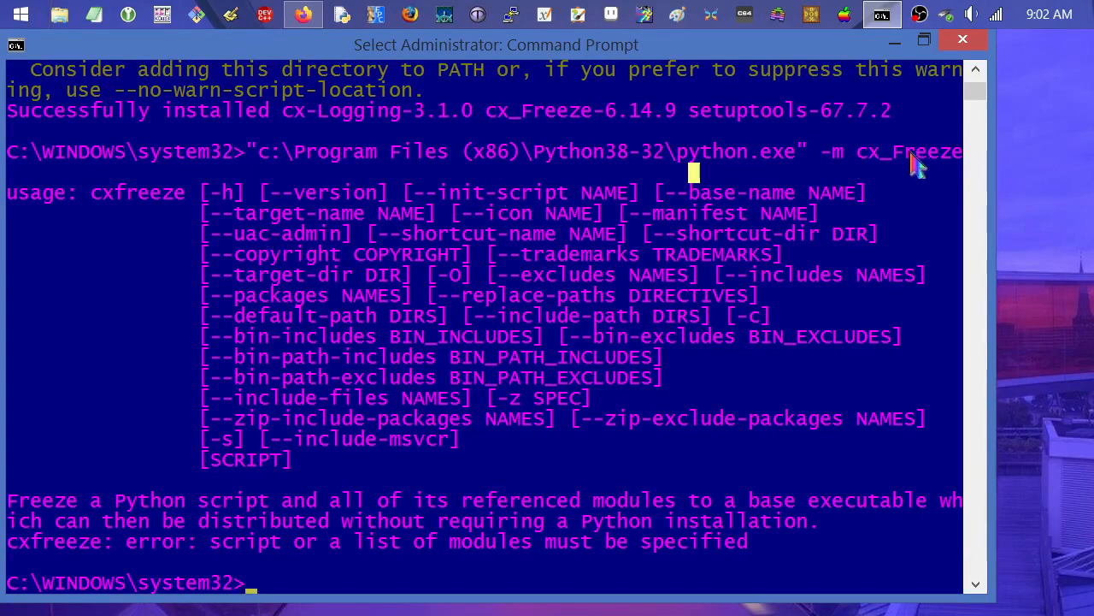
pyautogui.moveTo(848, 171)
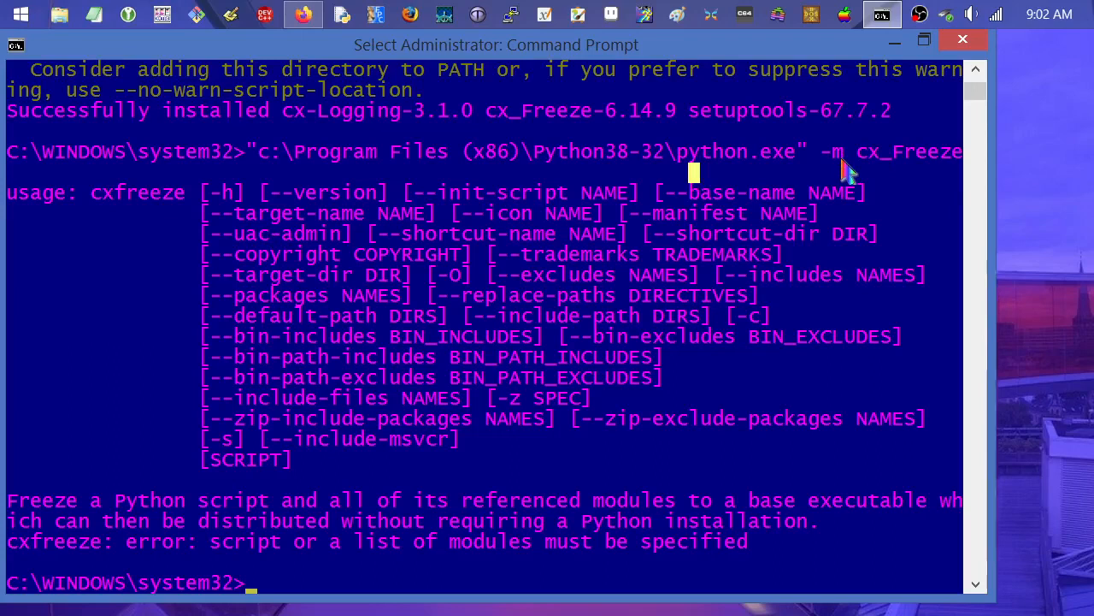
pyautogui.moveTo(838, 174)
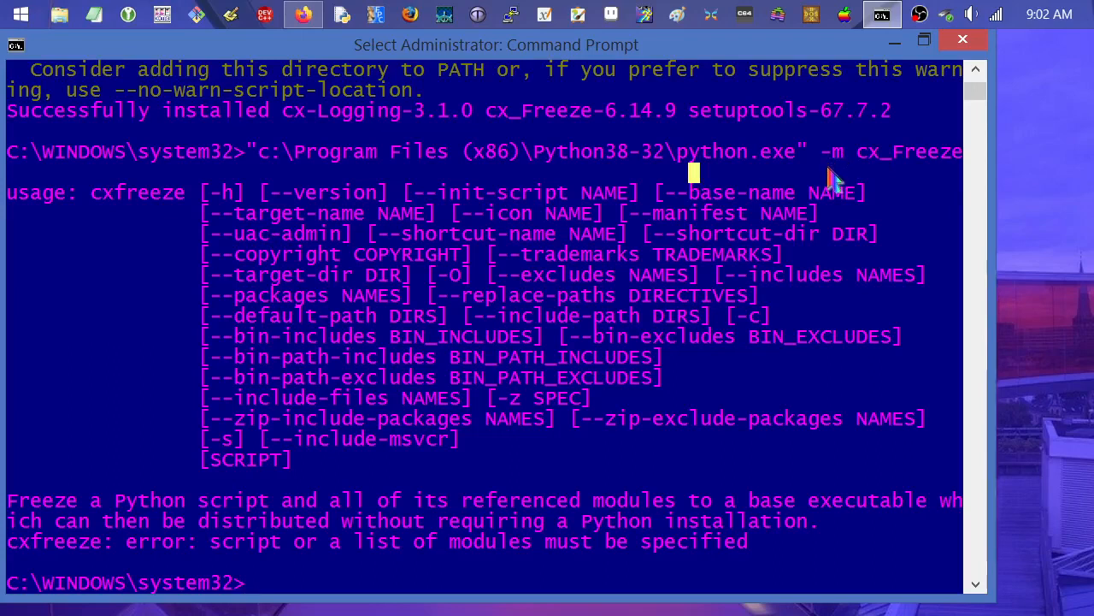
pyautogui.moveTo(879, 169)
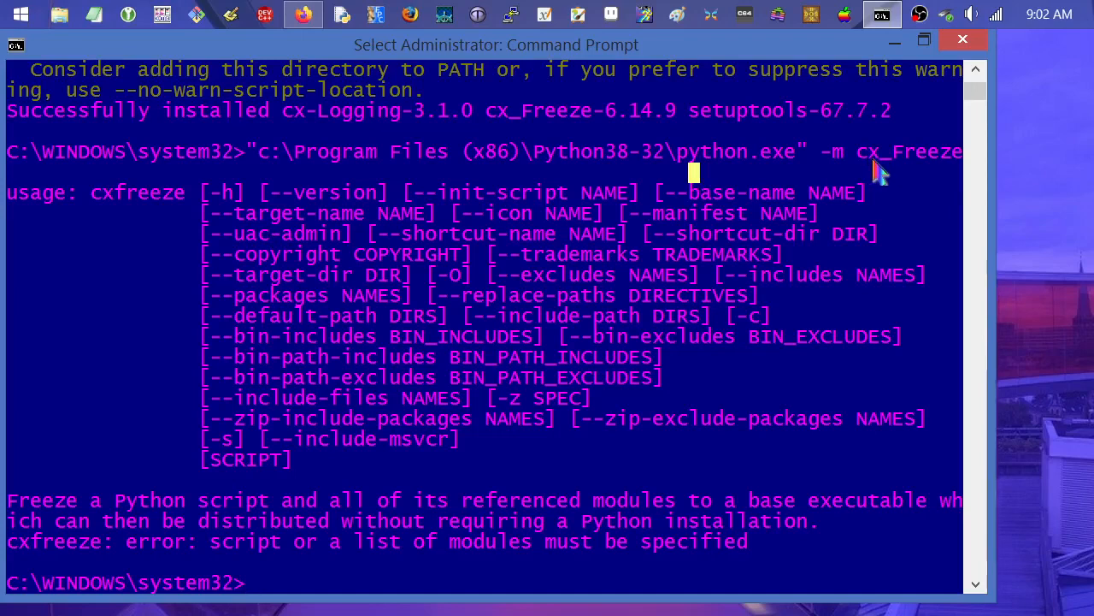
pyautogui.moveTo(880, 185)
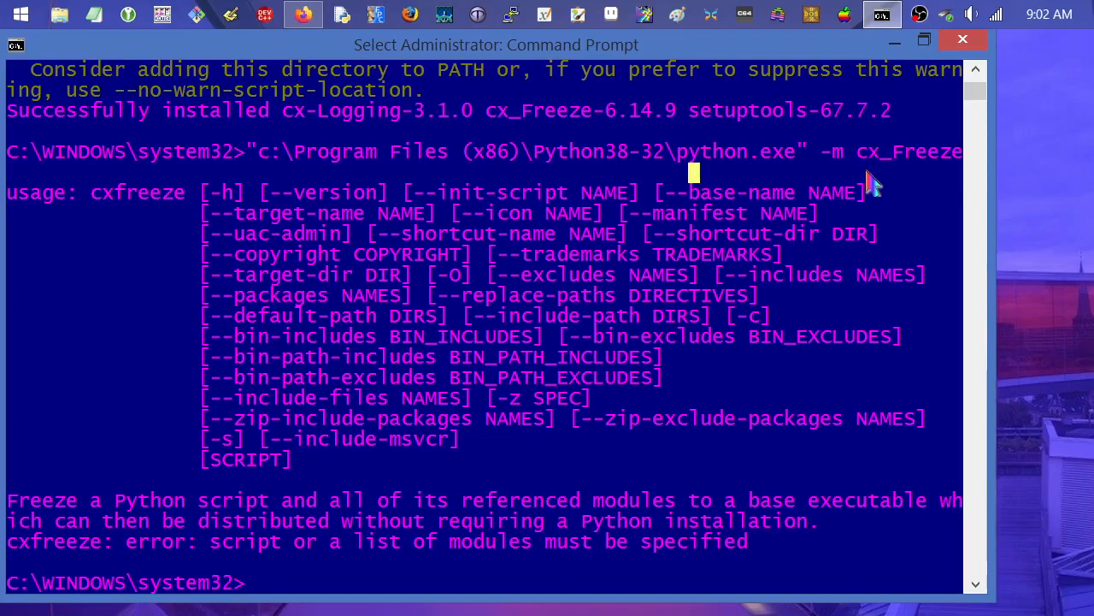
pyautogui.moveTo(864, 169)
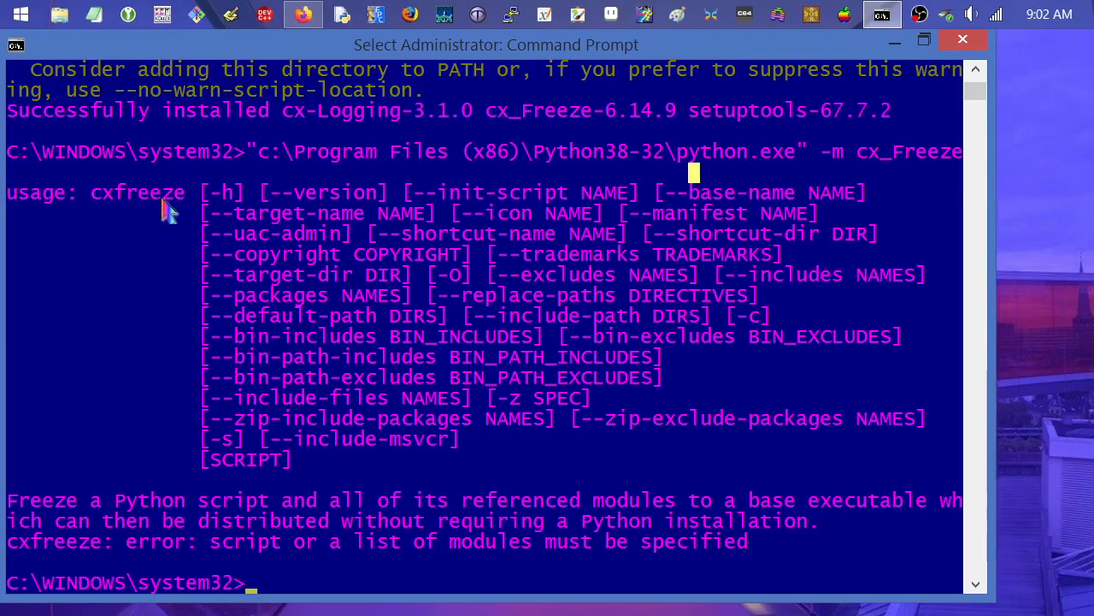
pyautogui.moveTo(277, 213)
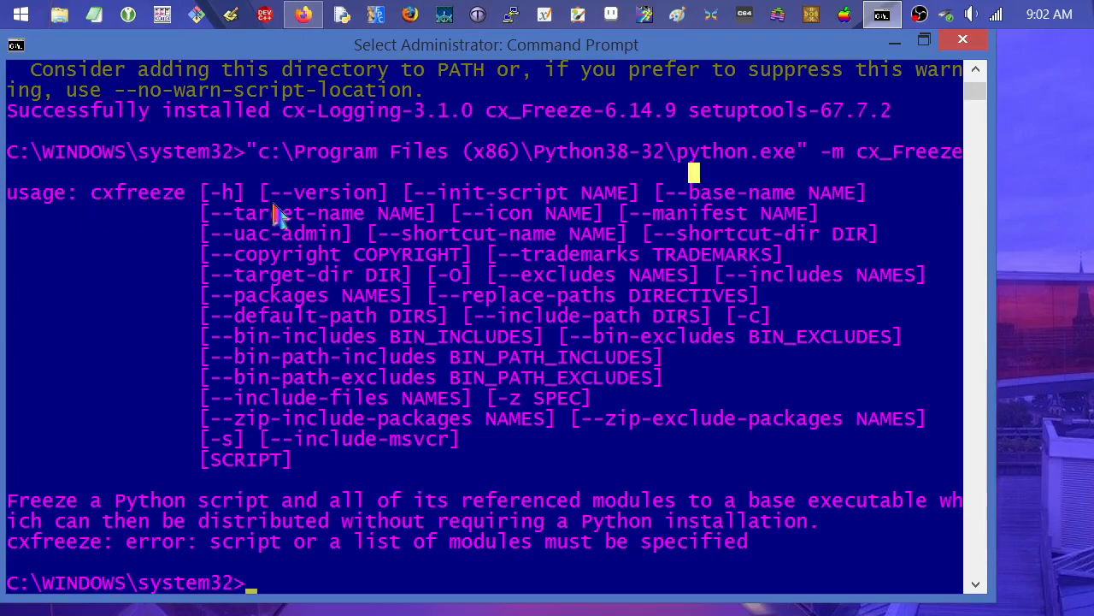
pyautogui.moveTo(342, 224)
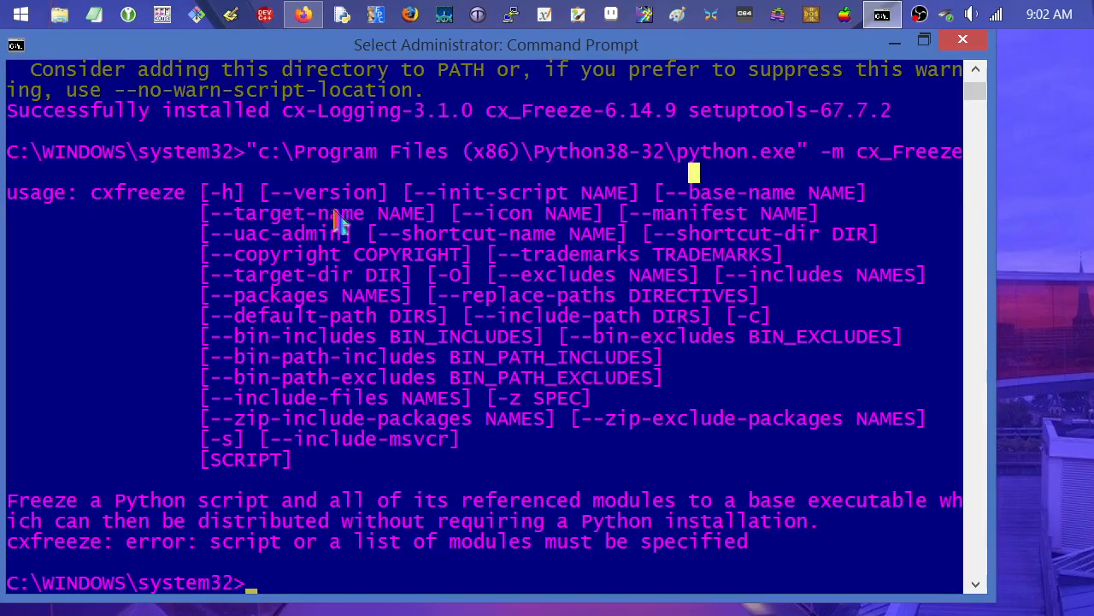
pyautogui.moveTo(397, 520)
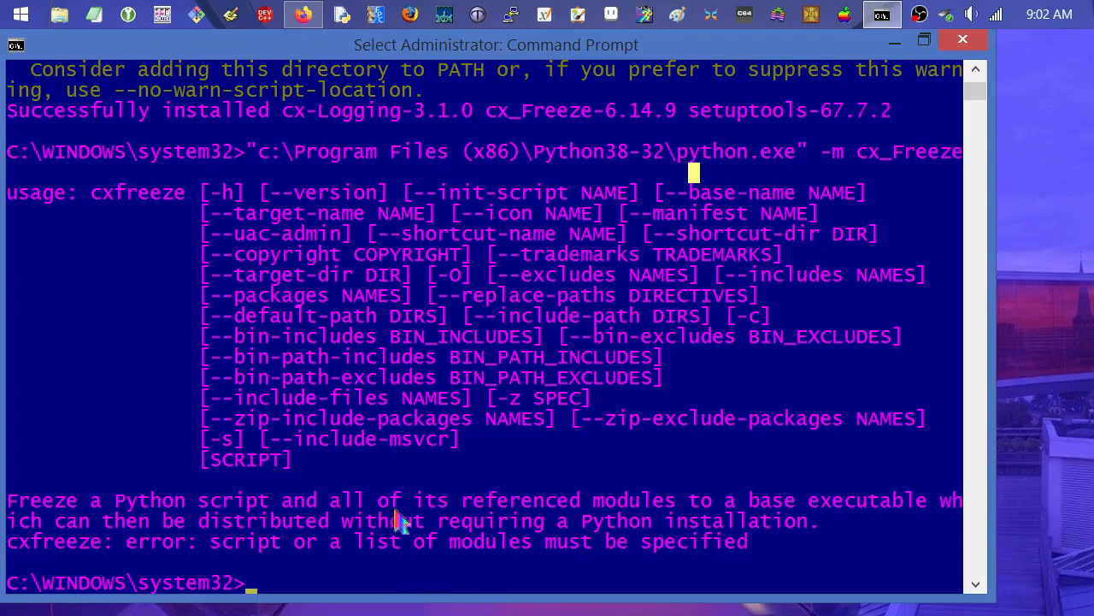
pyautogui.moveTo(446, 329)
pyautogui.write('"c:\\Program Files (x86)\\Python38-32\\python.exe" -m pip')
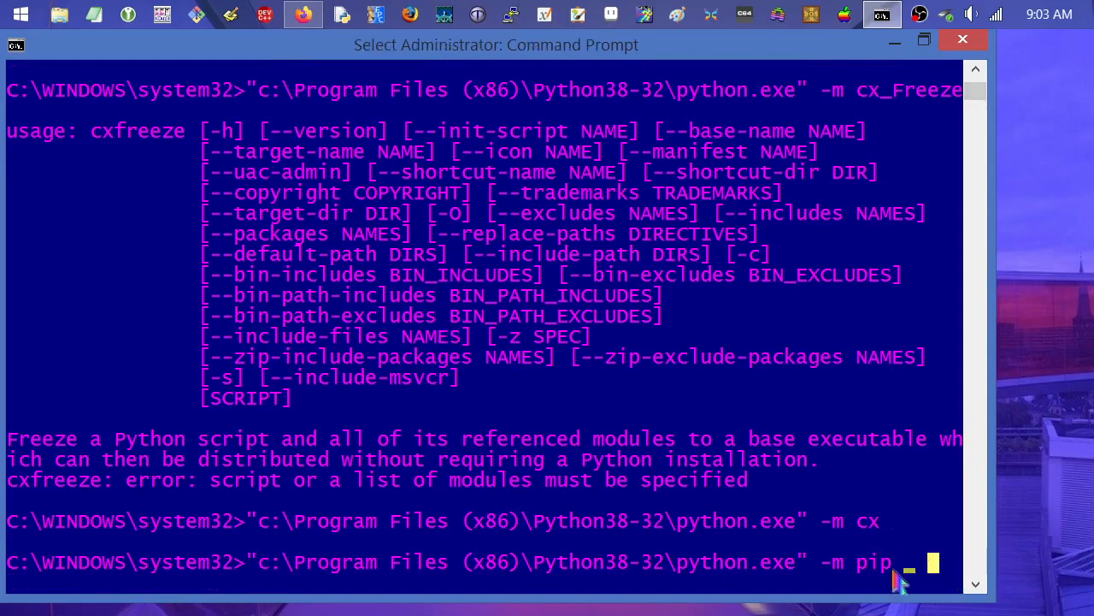
pyautogui.moveTo(804, 590)
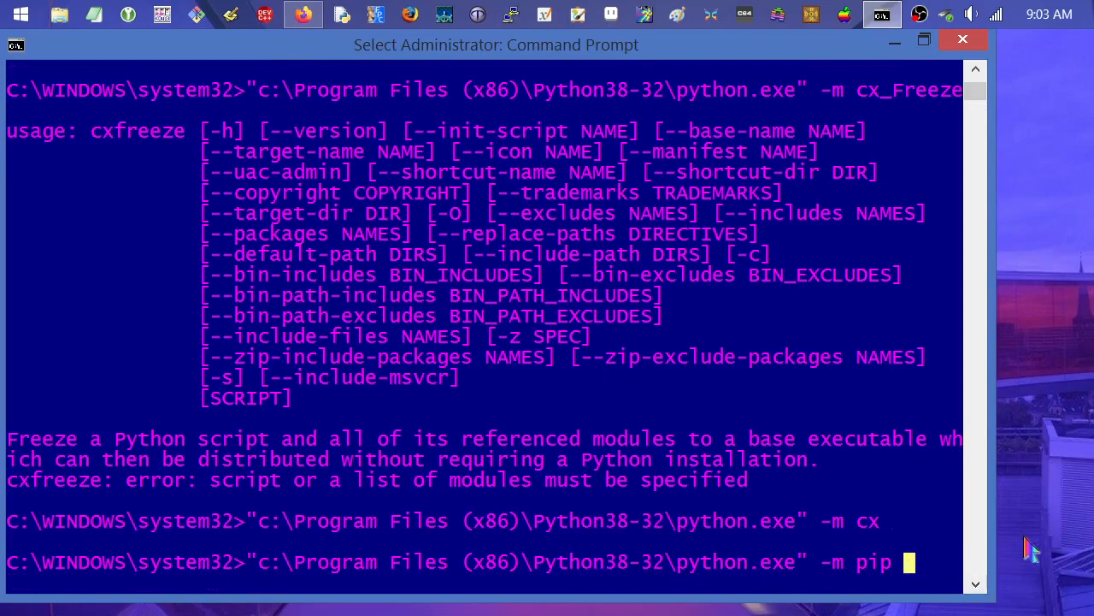
# - Run the Python38-32 python.exe with -m pip cache purge, removing 6 cached files
pyautogui.write('cache purge')
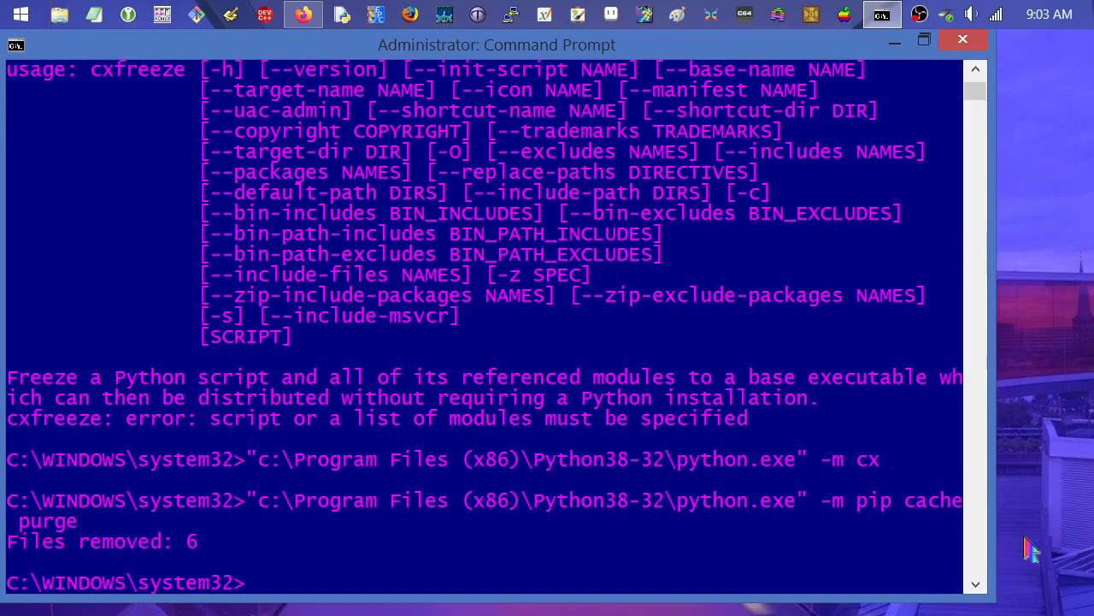
pyautogui.moveTo(920, 236)
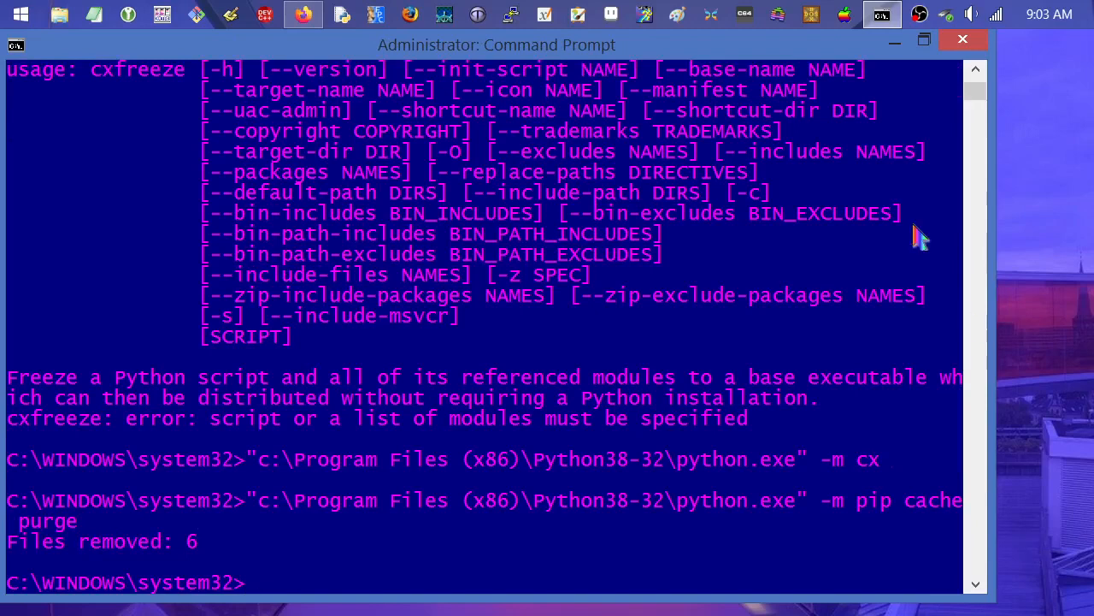